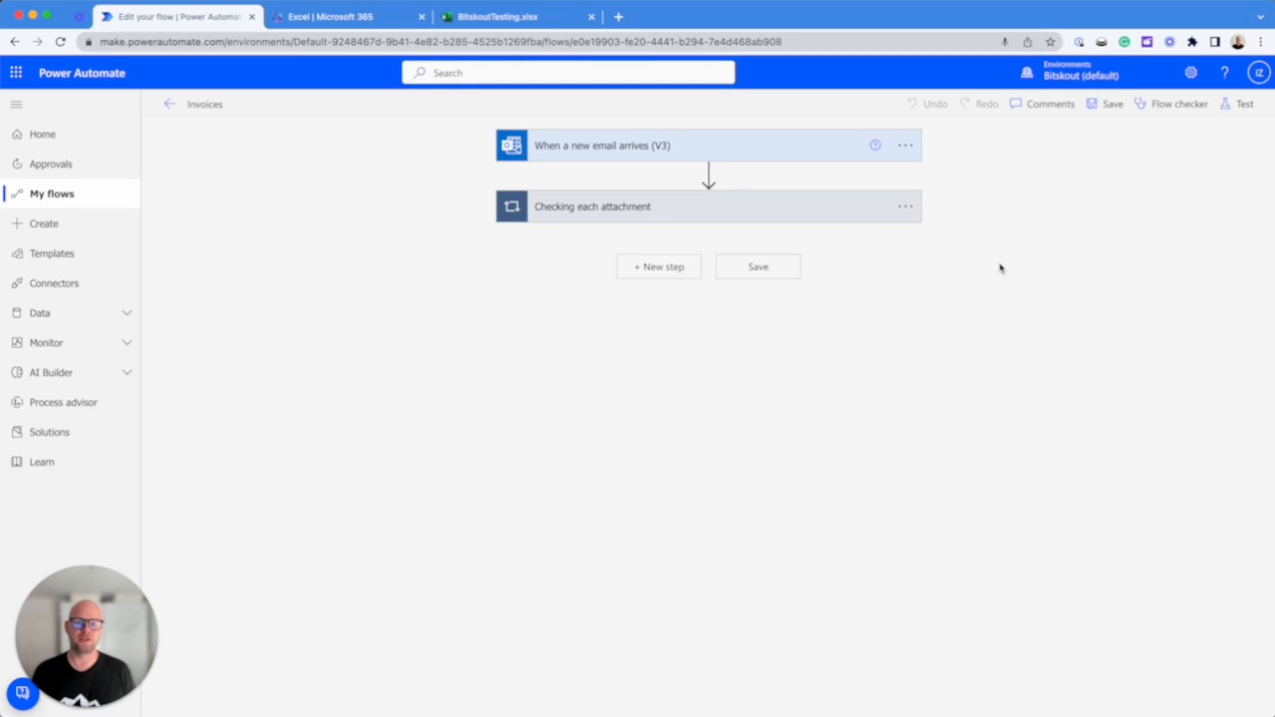
{"action": "mouse_move", "coordinate": [991, 267]}
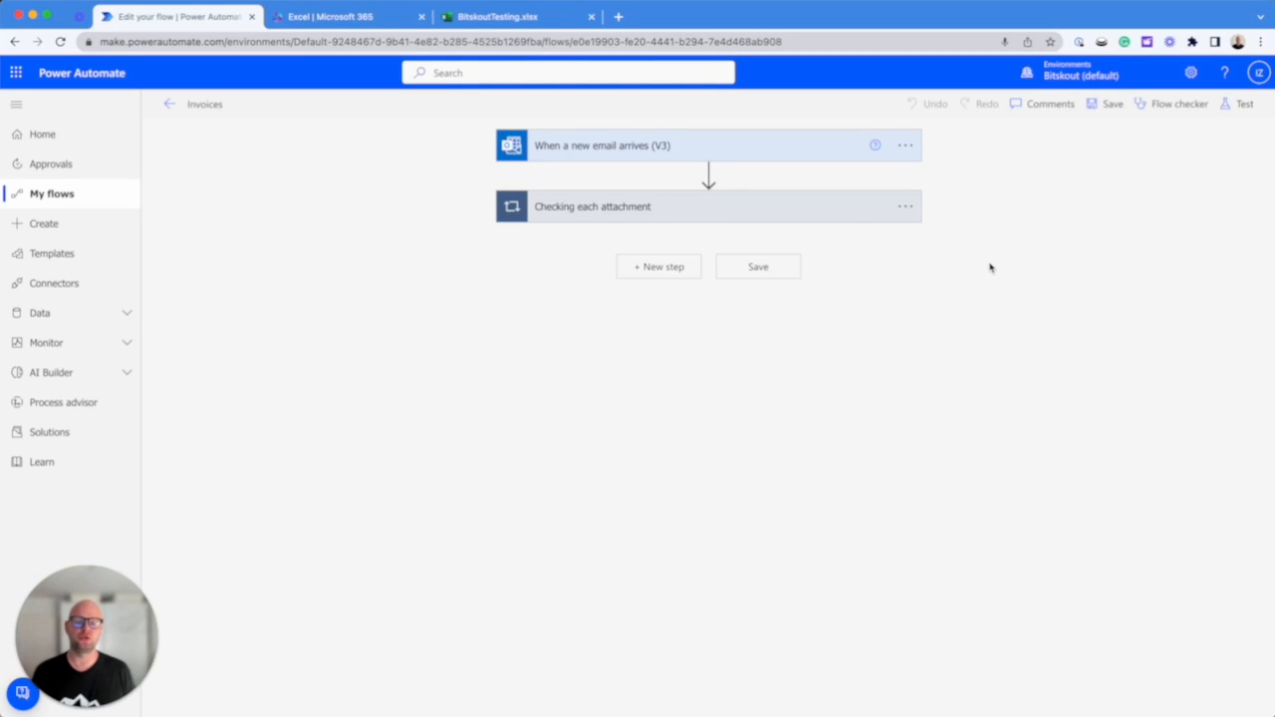
{"action": "mouse_move", "coordinate": [987, 267]}
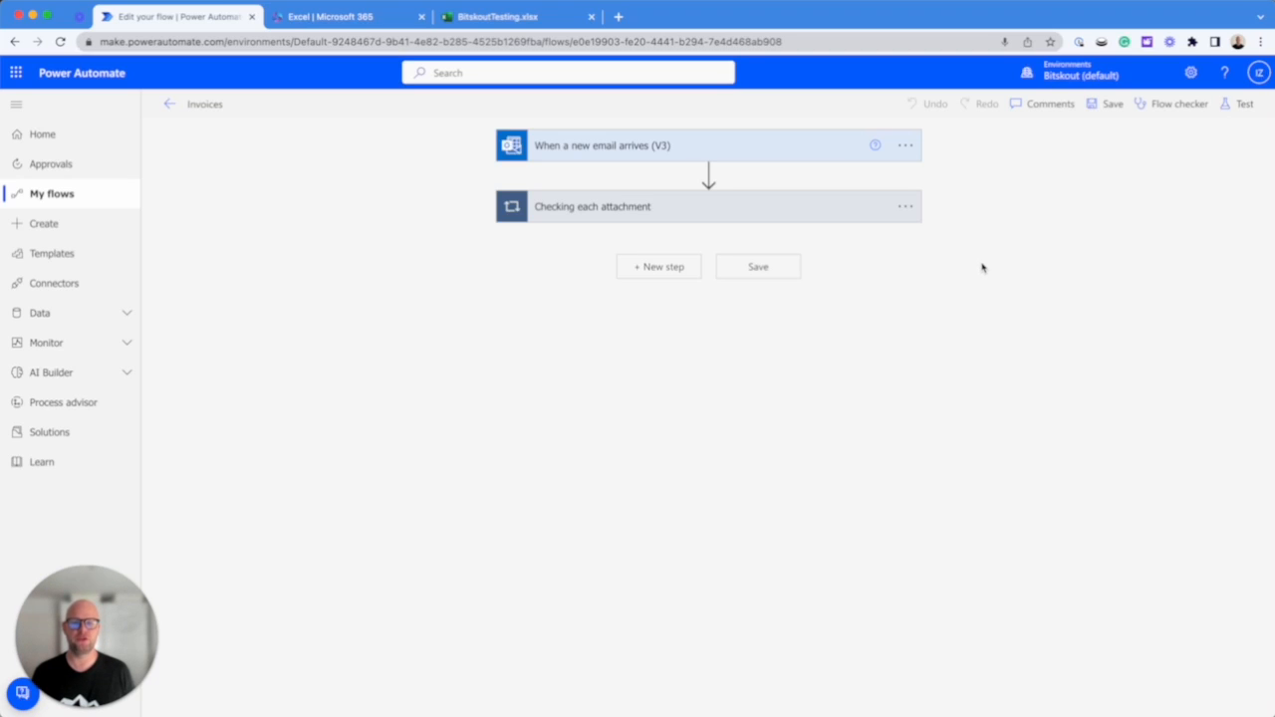
Step: Expand the email trigger and the 'Checking each attachment' loop with its inner Get Attachment, Extract data and Compose cards
{"action": "left_click", "coordinate": [514, 16]}
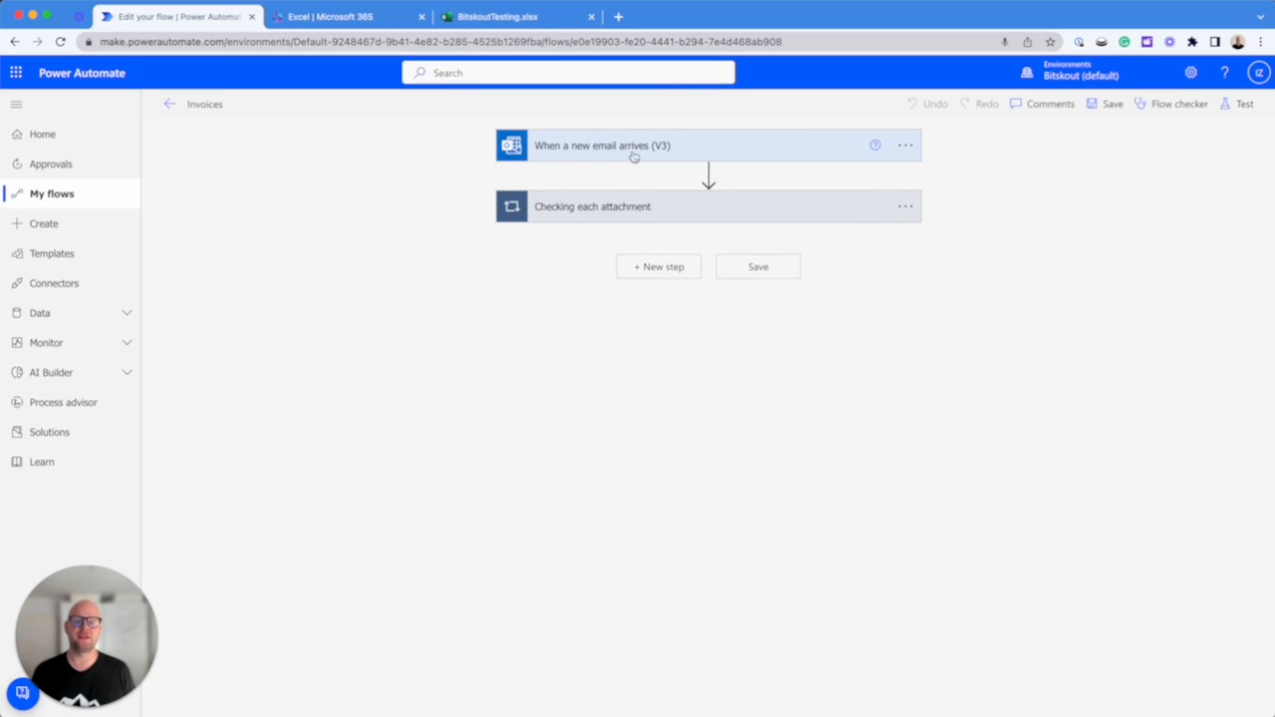
{"action": "mouse_move", "coordinate": [853, 192]}
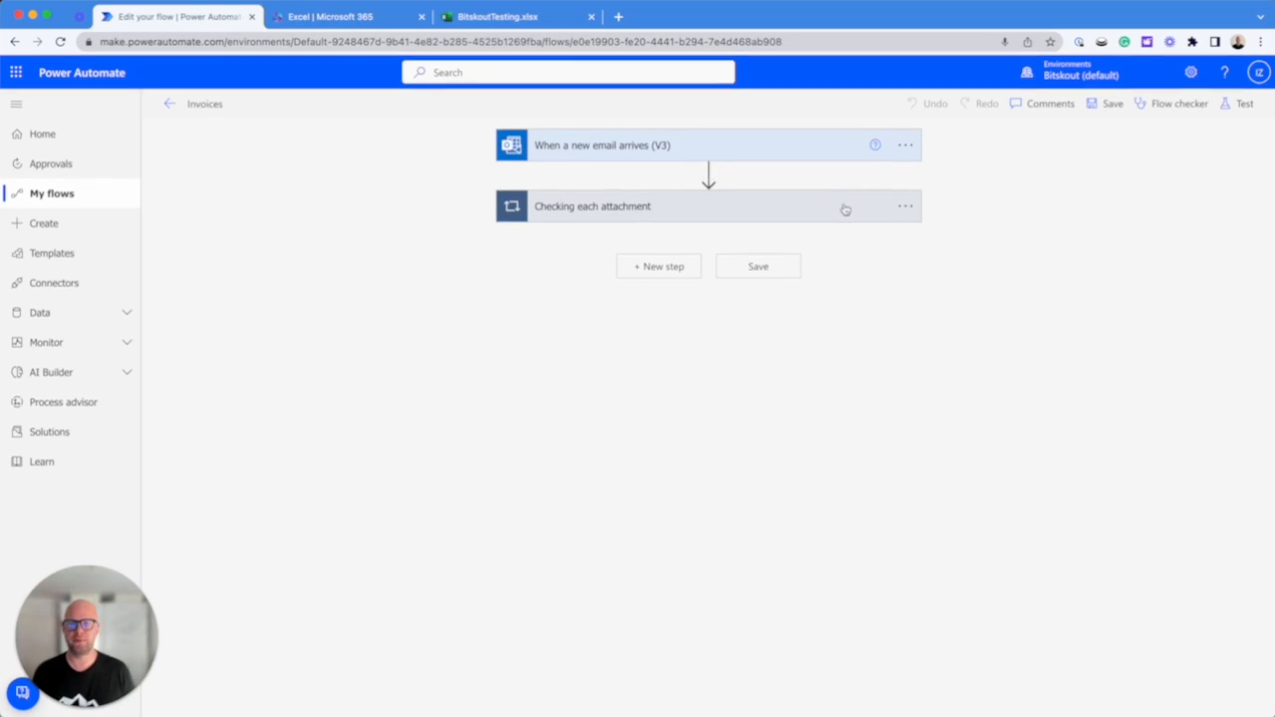
{"action": "left_click", "coordinate": [601, 145]}
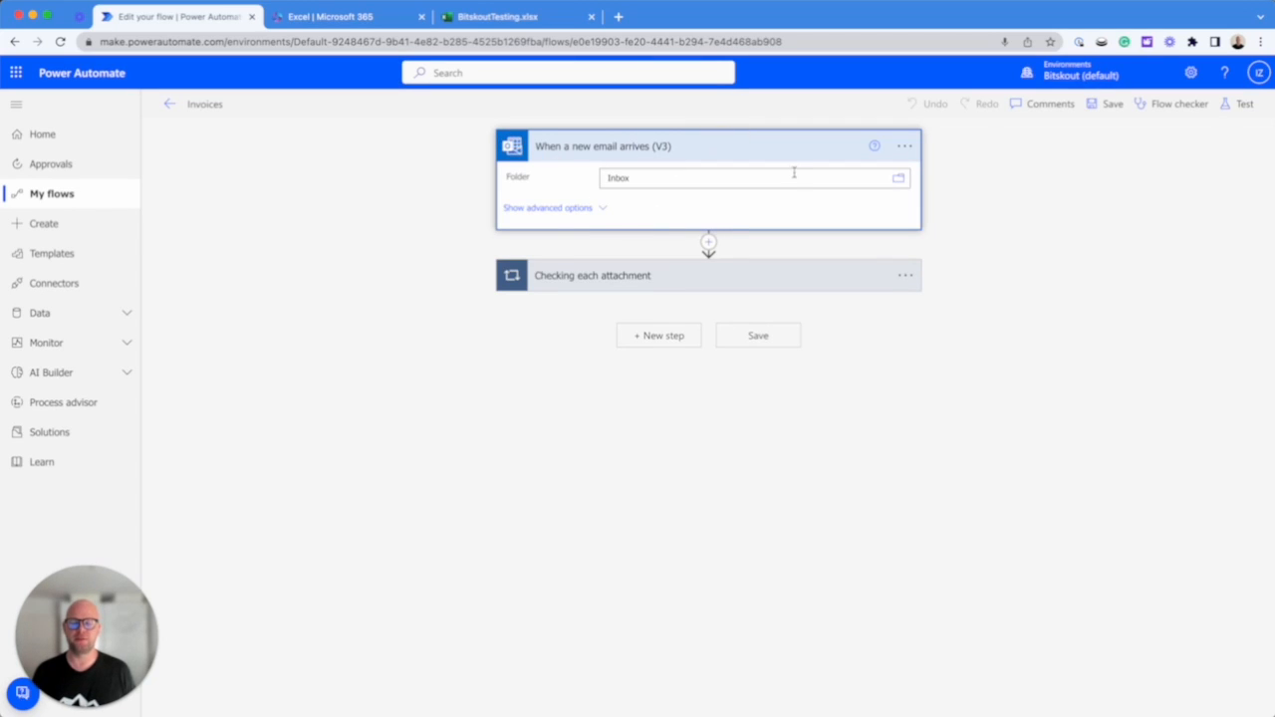
{"action": "mouse_move", "coordinate": [681, 159]}
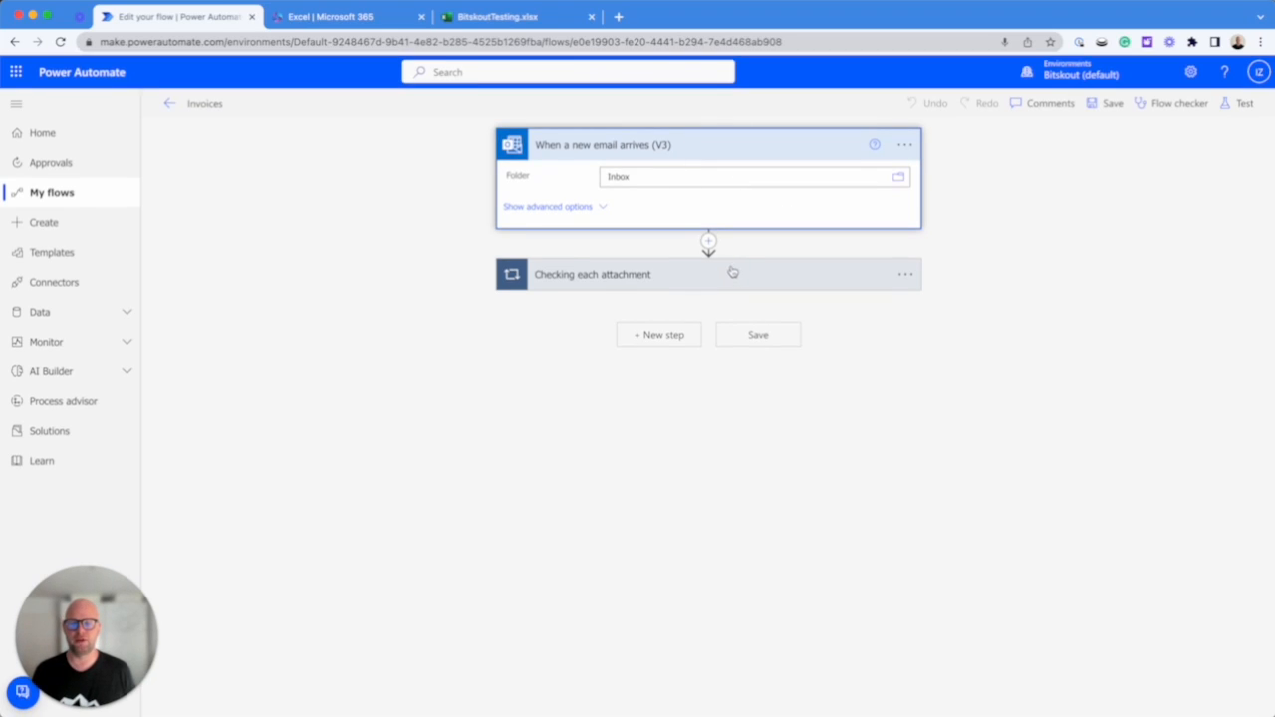
{"action": "left_click", "coordinate": [592, 274]}
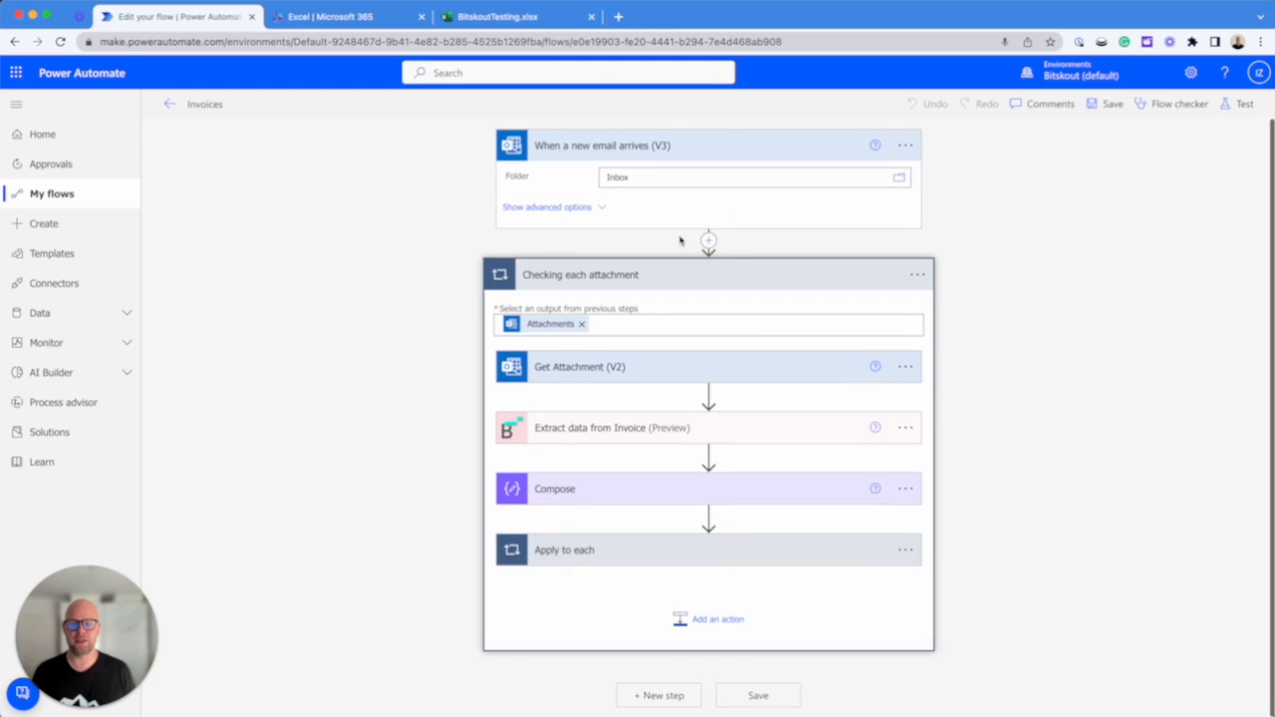
{"action": "left_click", "coordinate": [580, 367]}
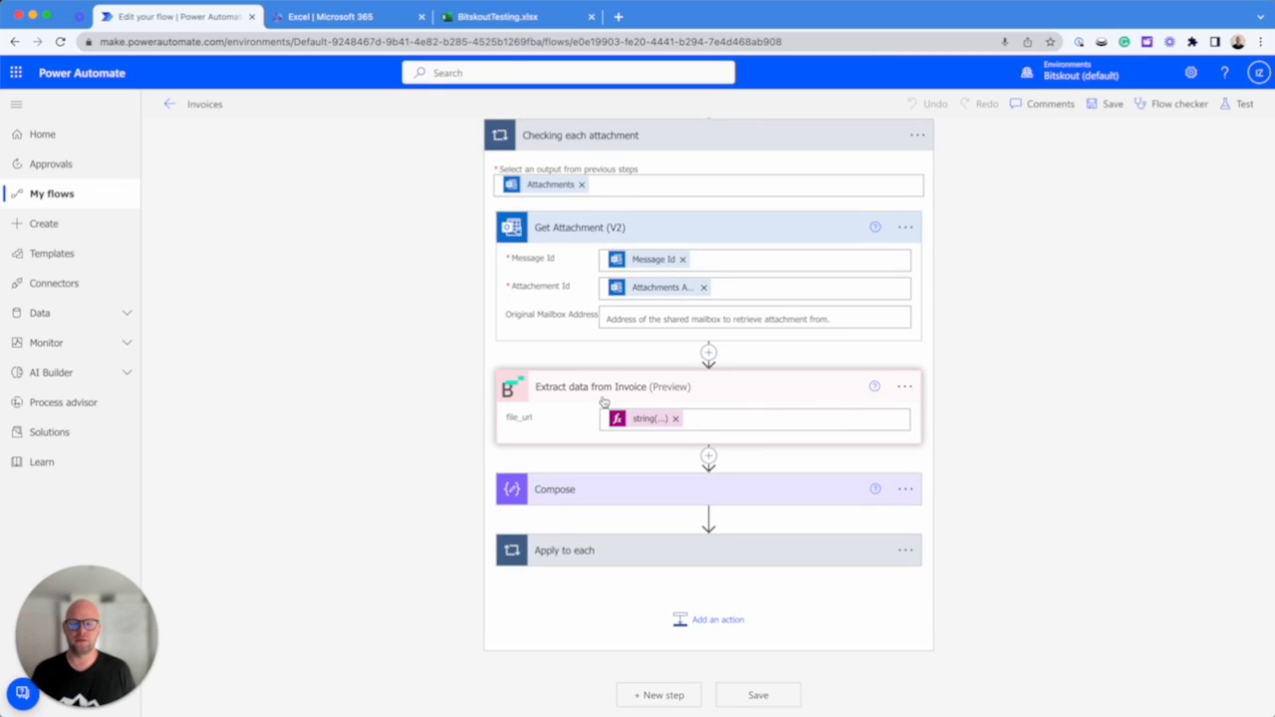
{"action": "mouse_move", "coordinate": [711, 396]}
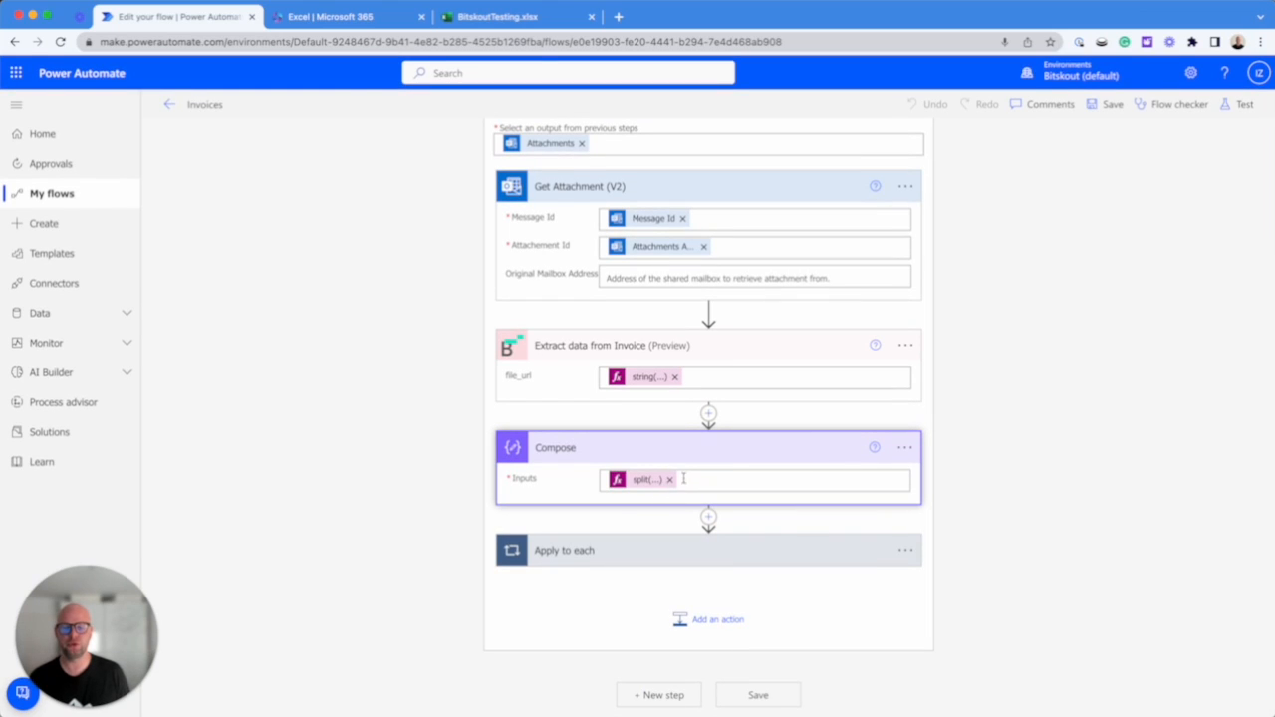
Step: Begin the Compose input as a split() expression over the extracted invoice's LINE_ITEMS output
{"action": "left_click", "coordinate": [787, 478]}
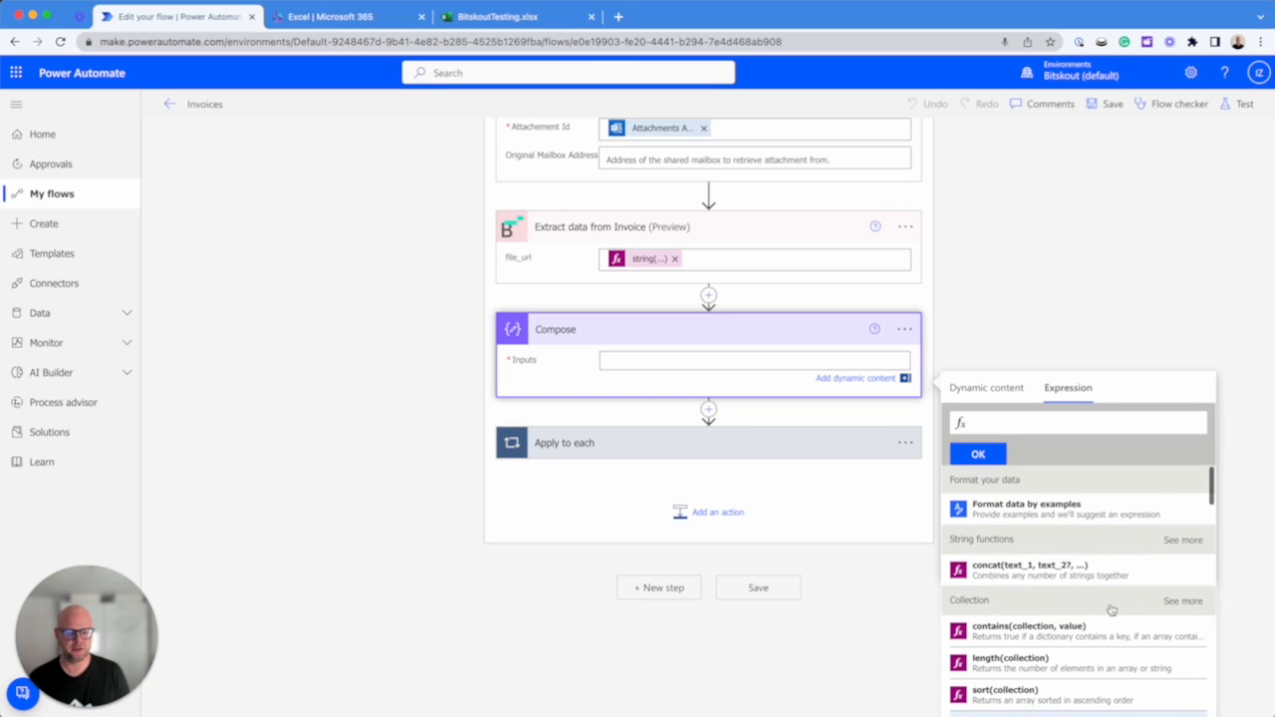
{"action": "left_click", "coordinate": [1181, 540]}
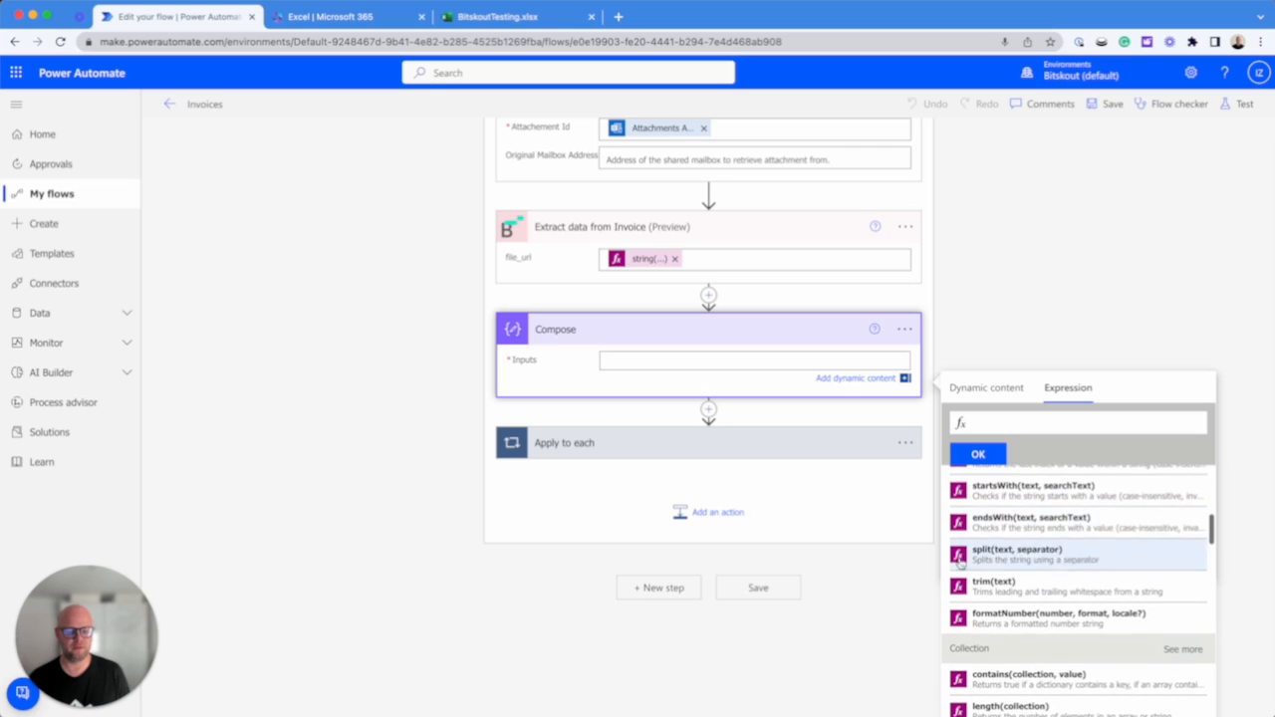
{"action": "left_click", "coordinate": [1016, 553]}
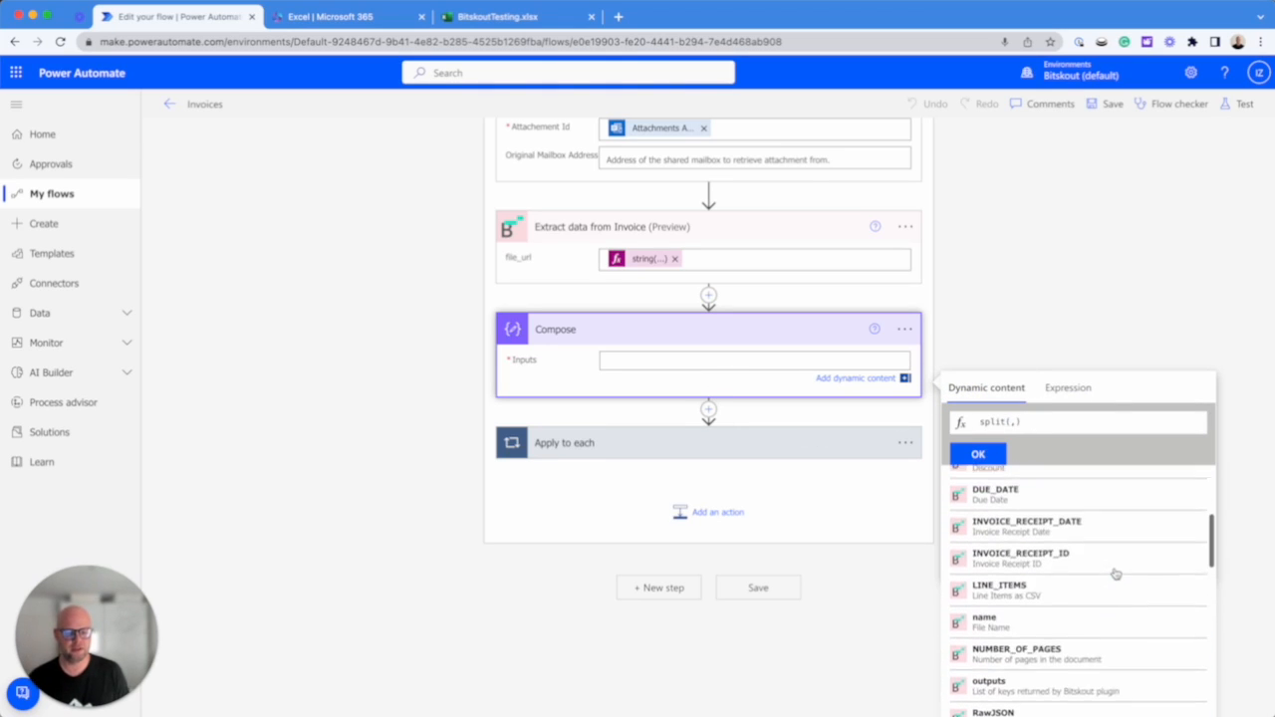
{"action": "left_click", "coordinate": [1000, 587]}
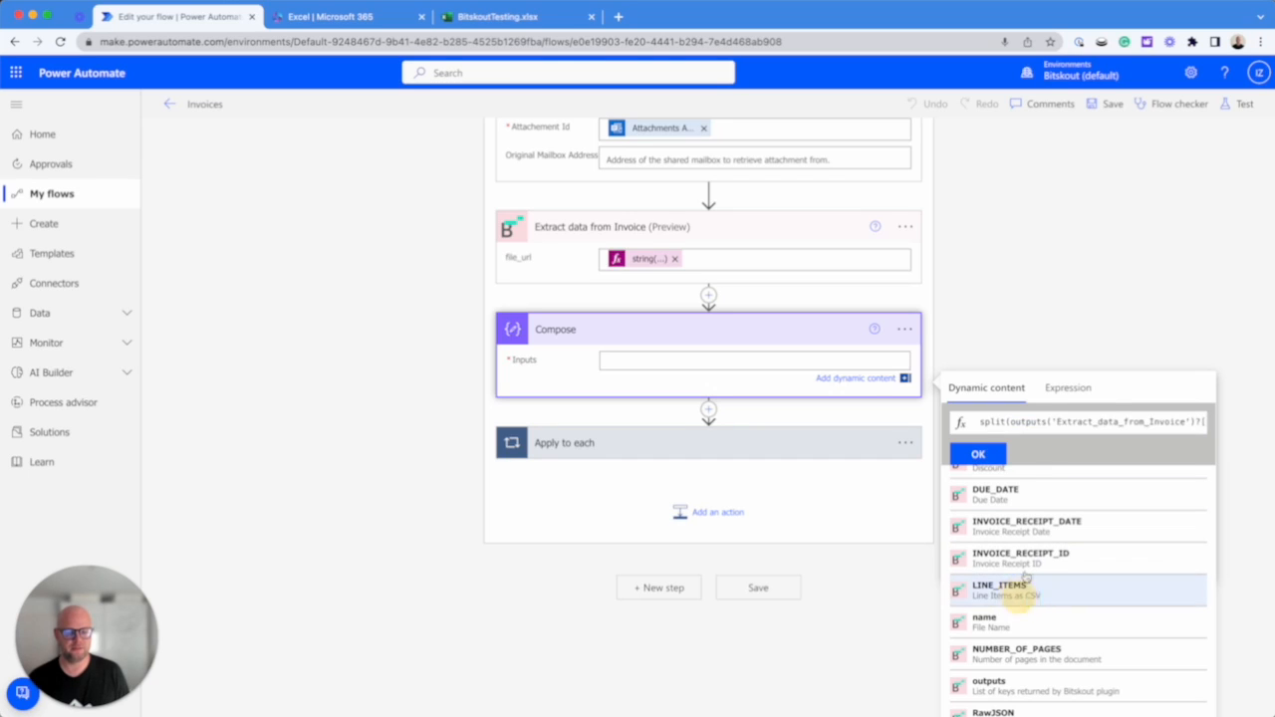
{"action": "left_click", "coordinate": [1000, 588]}
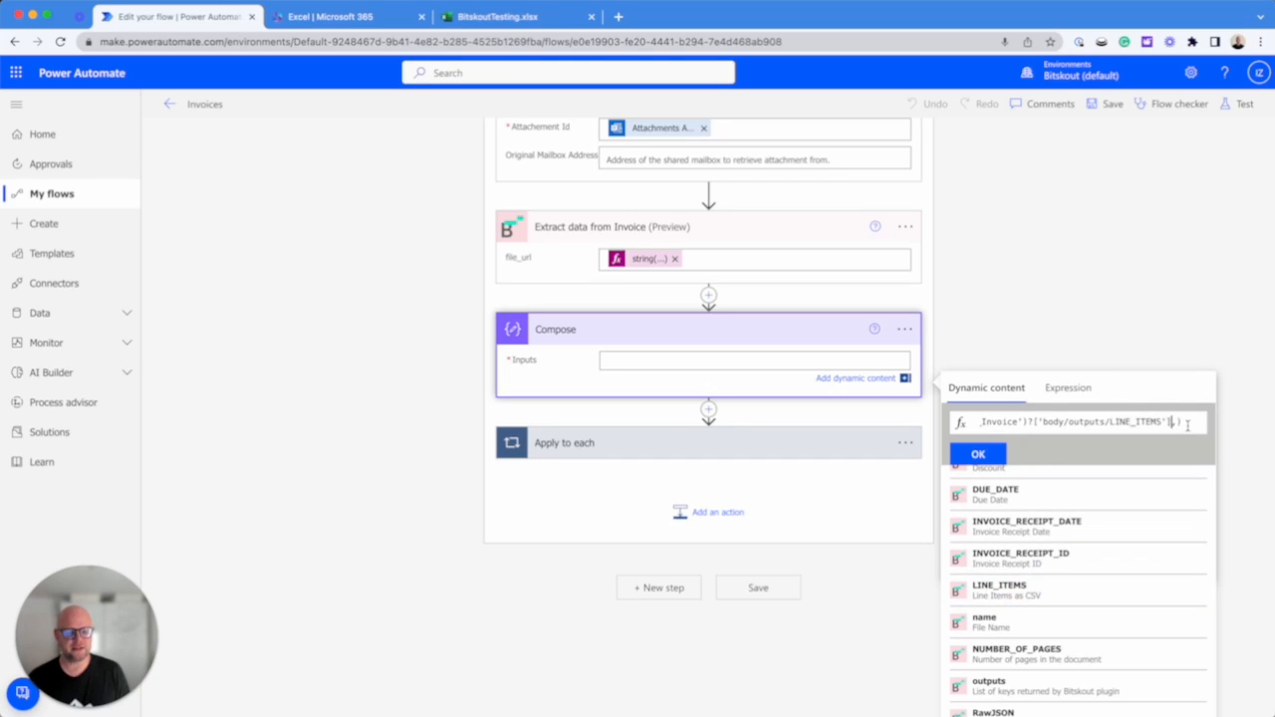
{"action": "type", "text": "."}
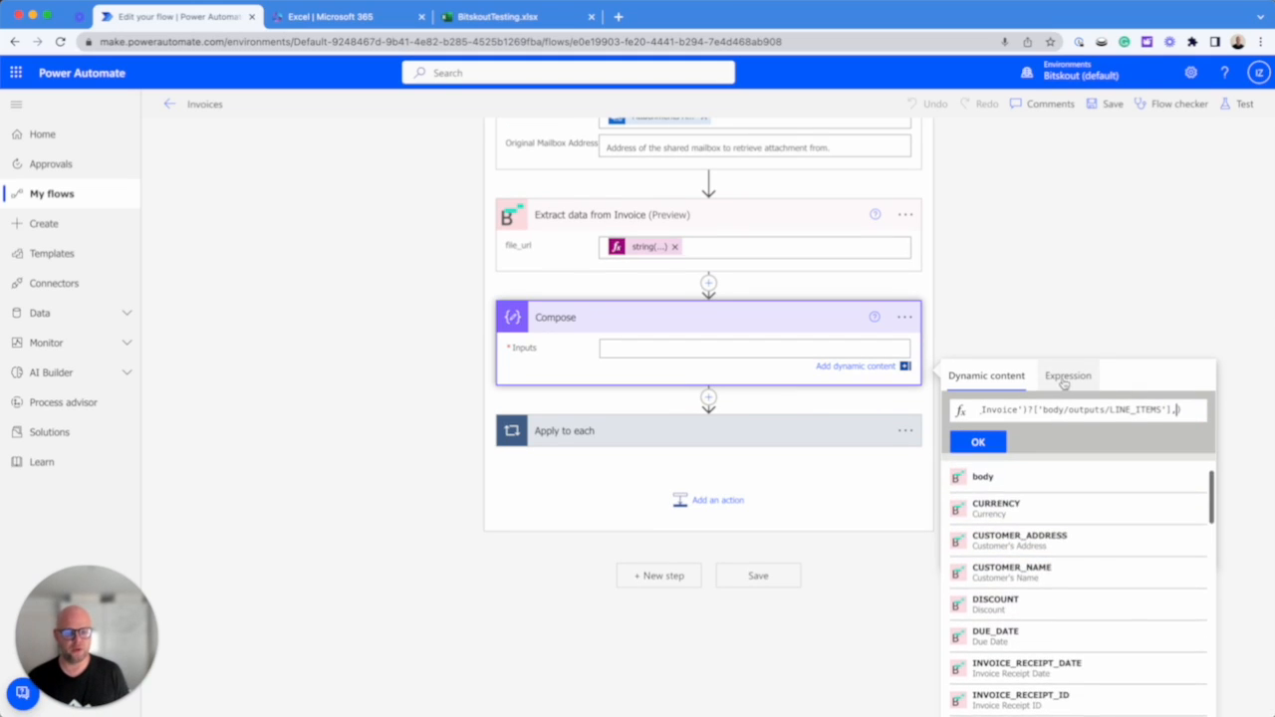
Step: Finish the split expression with a decodeUriComponent('%04') separator as its delimiter
{"action": "left_click", "coordinate": [1068, 375]}
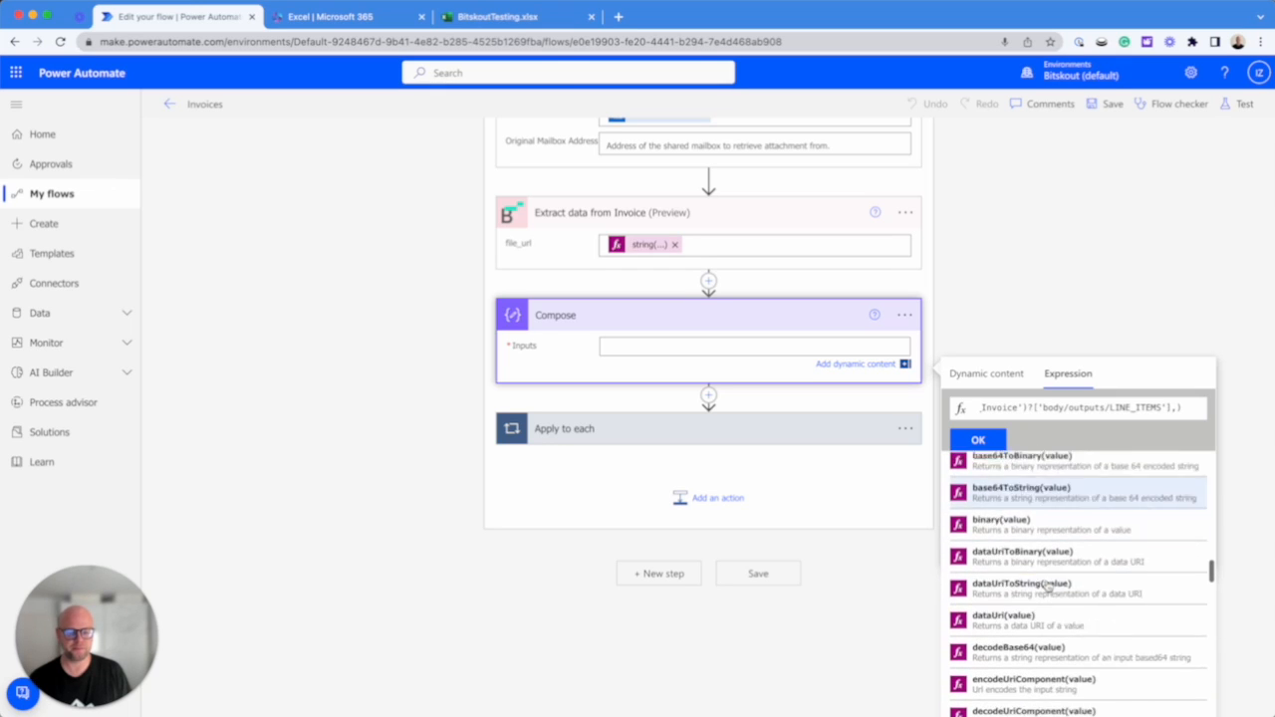
{"action": "scroll", "scroll_direction": "down", "scroll_amount": 3}
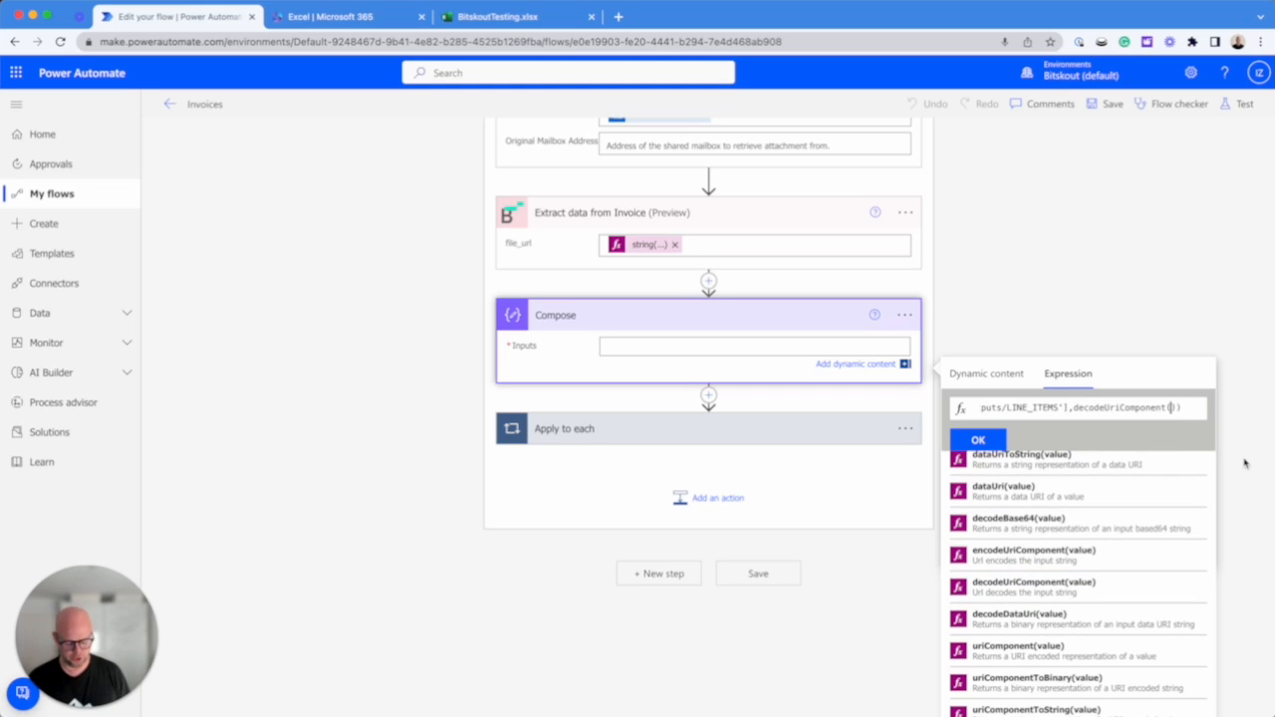
{"action": "type", "text": "''"}
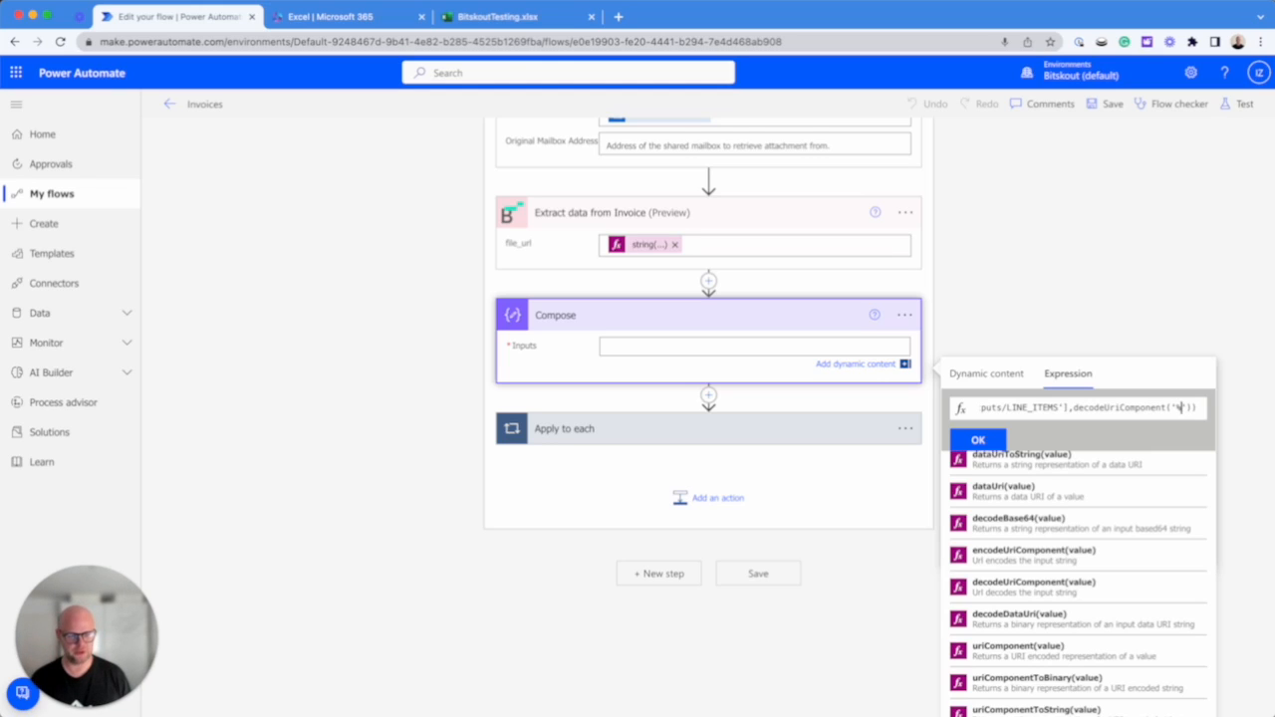
{"action": "type", "text": "%04"}
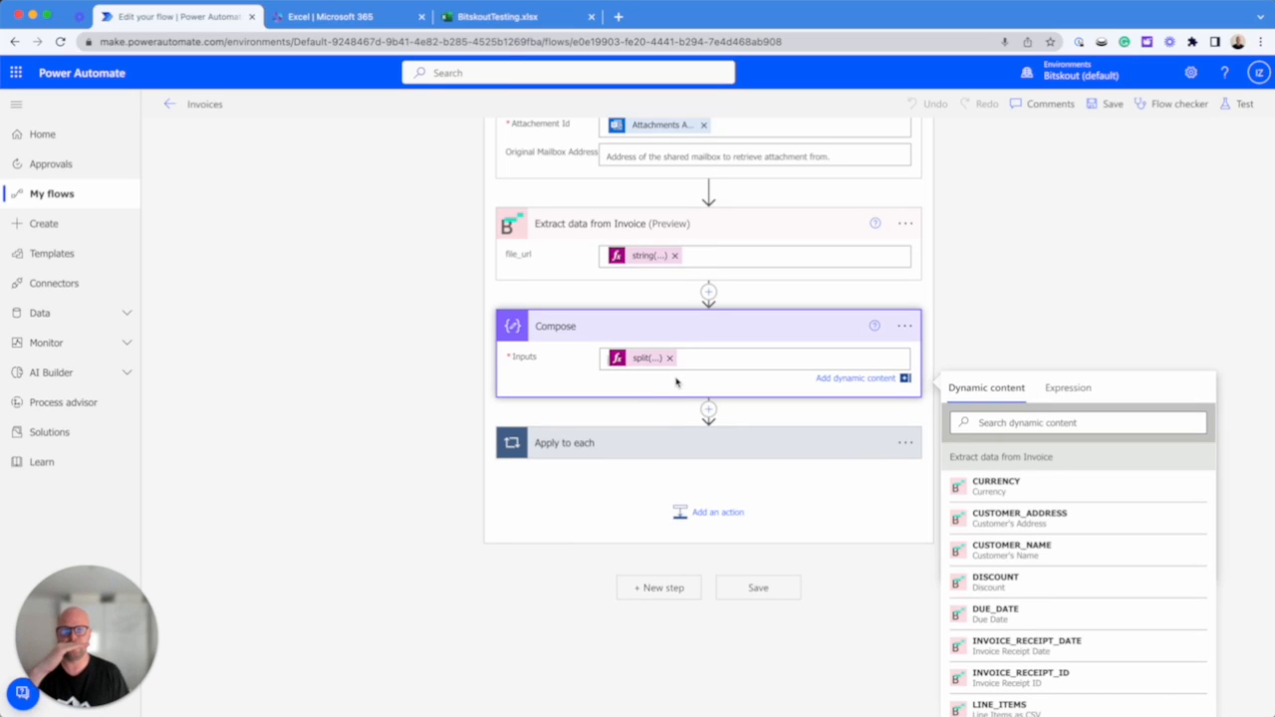
{"action": "mouse_move", "coordinate": [694, 399]}
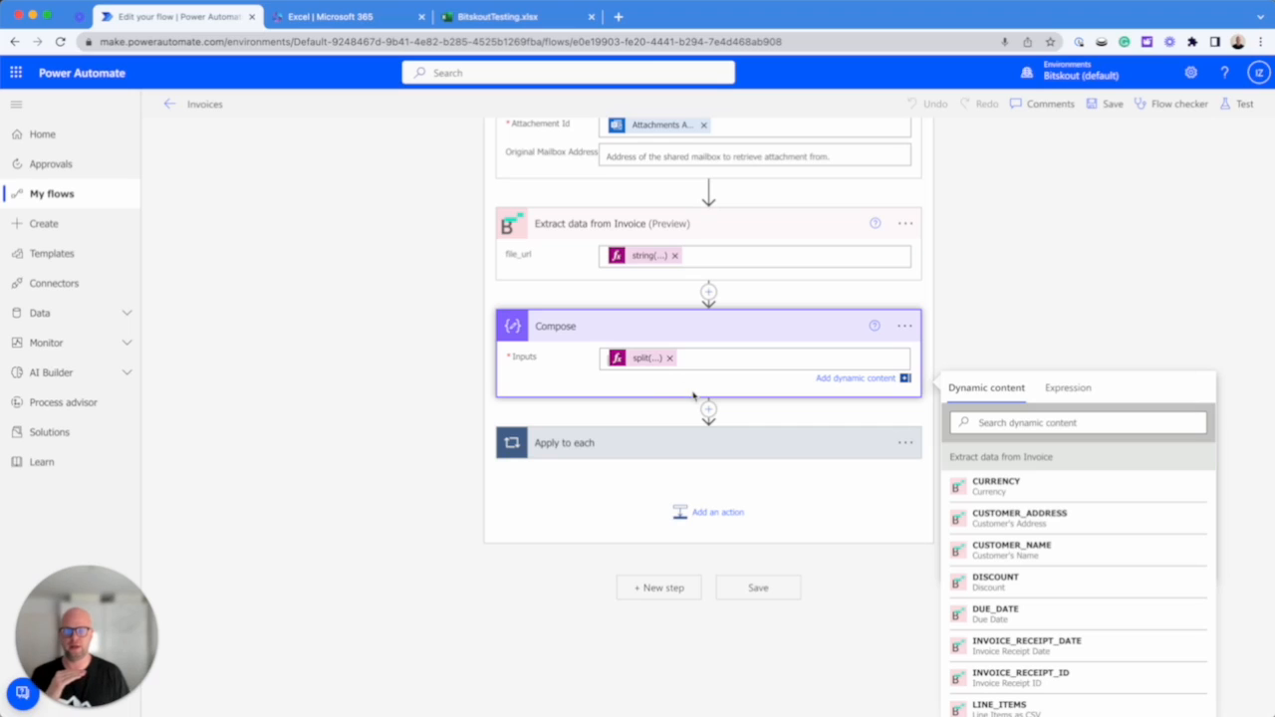
Step: Rename the Compose step to 'Splitting into individual positions'
{"action": "left_click", "coordinate": [707, 443]}
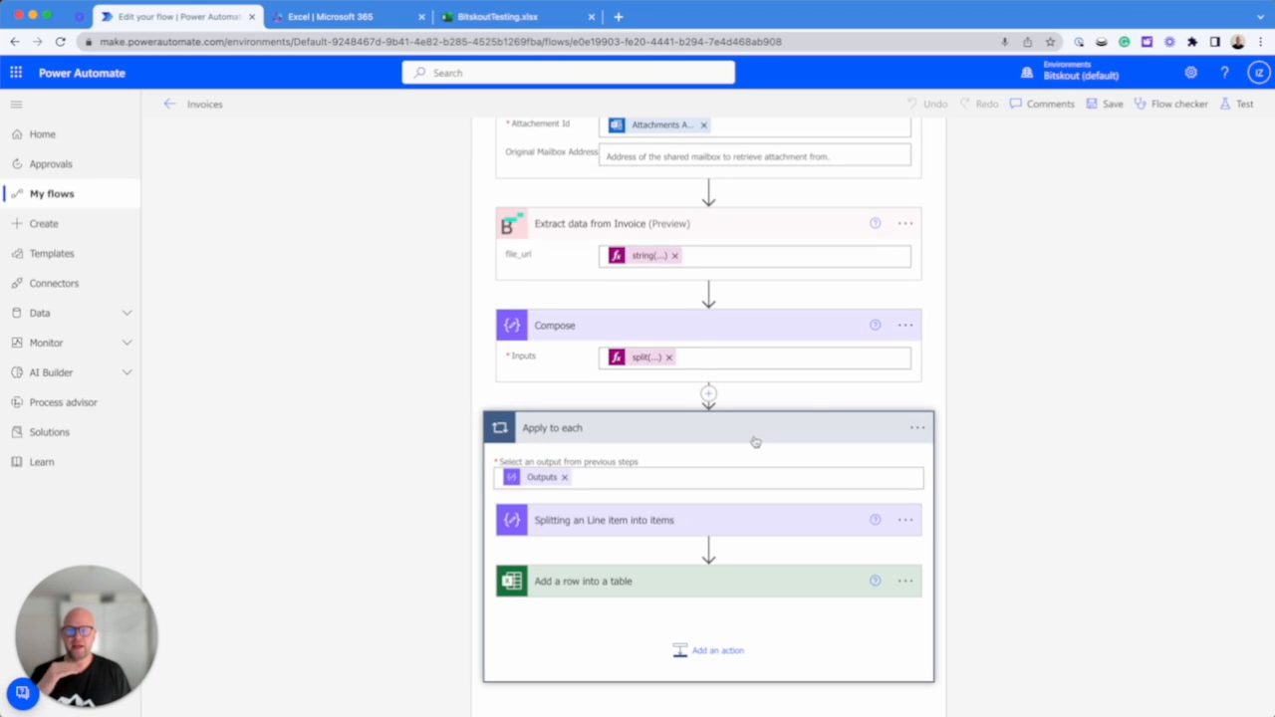
{"action": "left_click", "coordinate": [707, 478]}
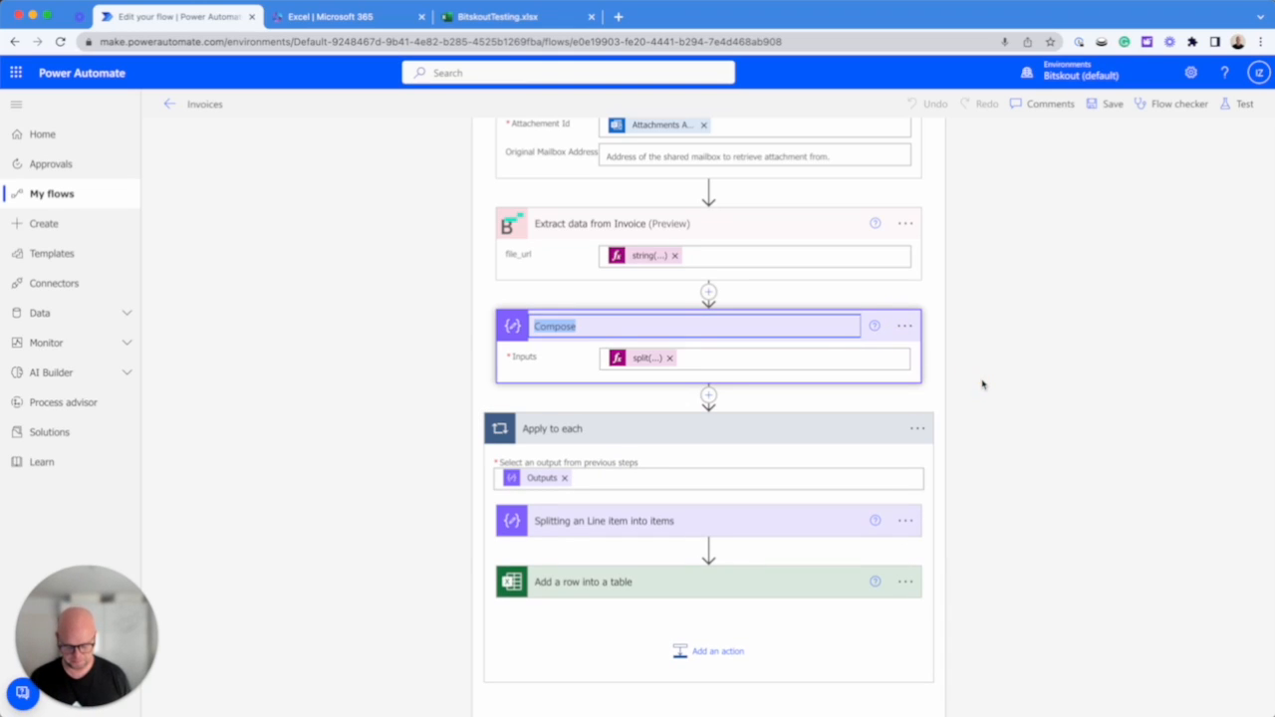
{"action": "type", "text": "Split"}
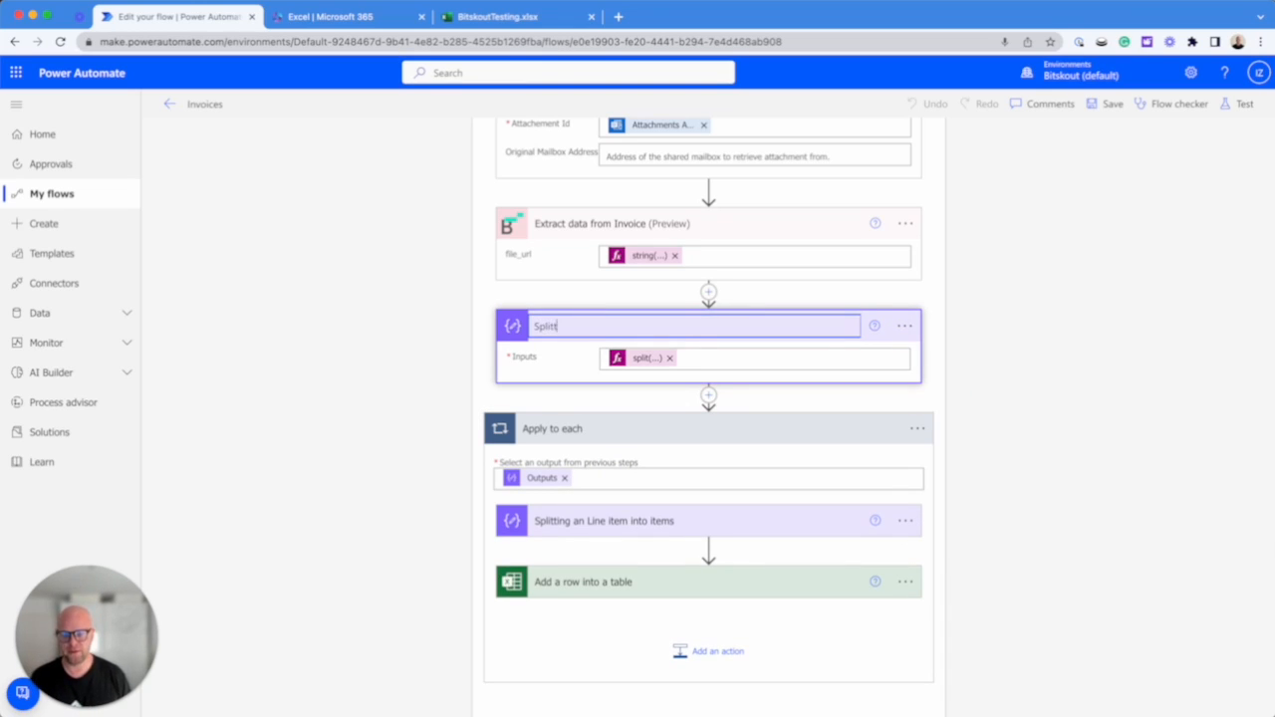
{"action": "type", "text": "Splitting into inv"}
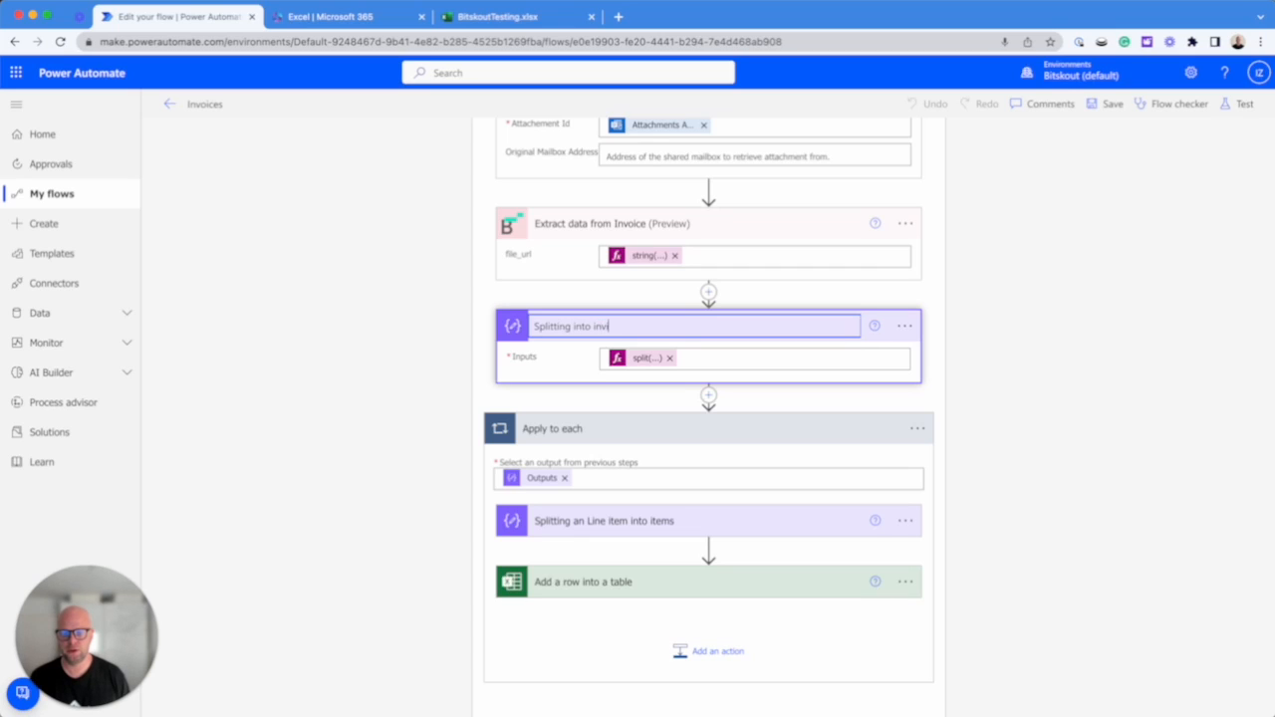
{"action": "type", "text": "idiual"}
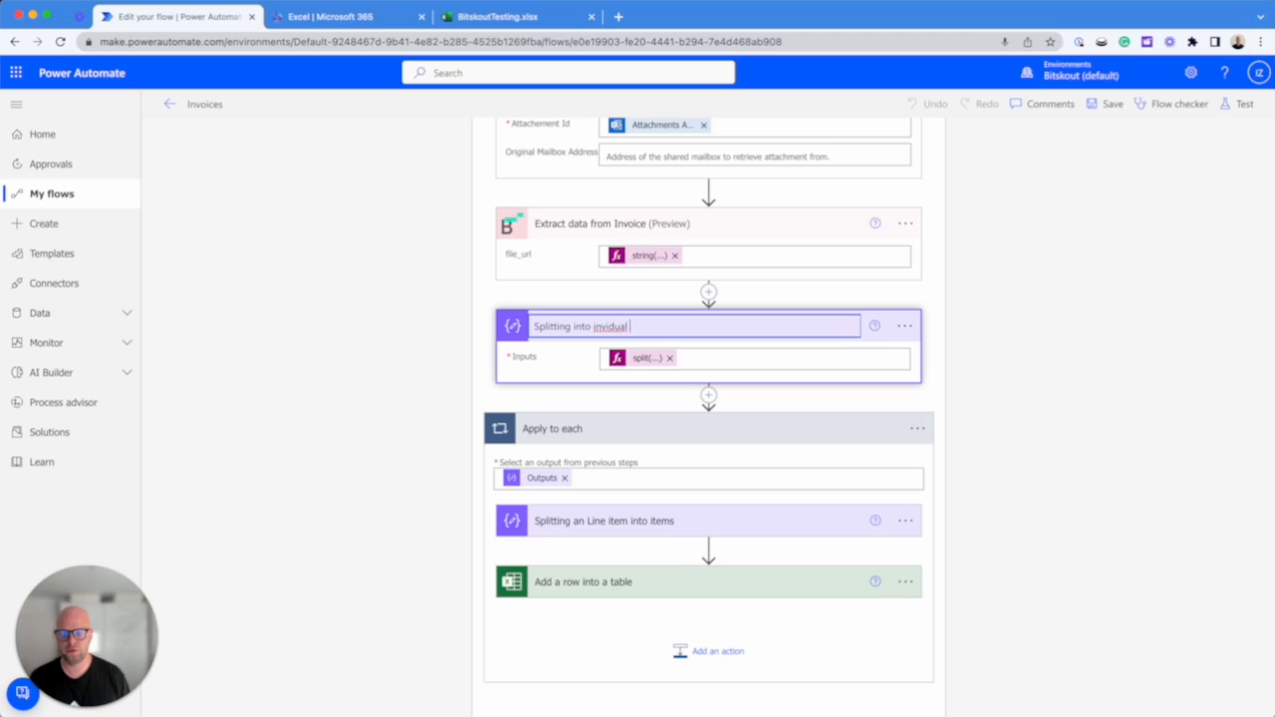
{"action": "type", "text": "positions"}
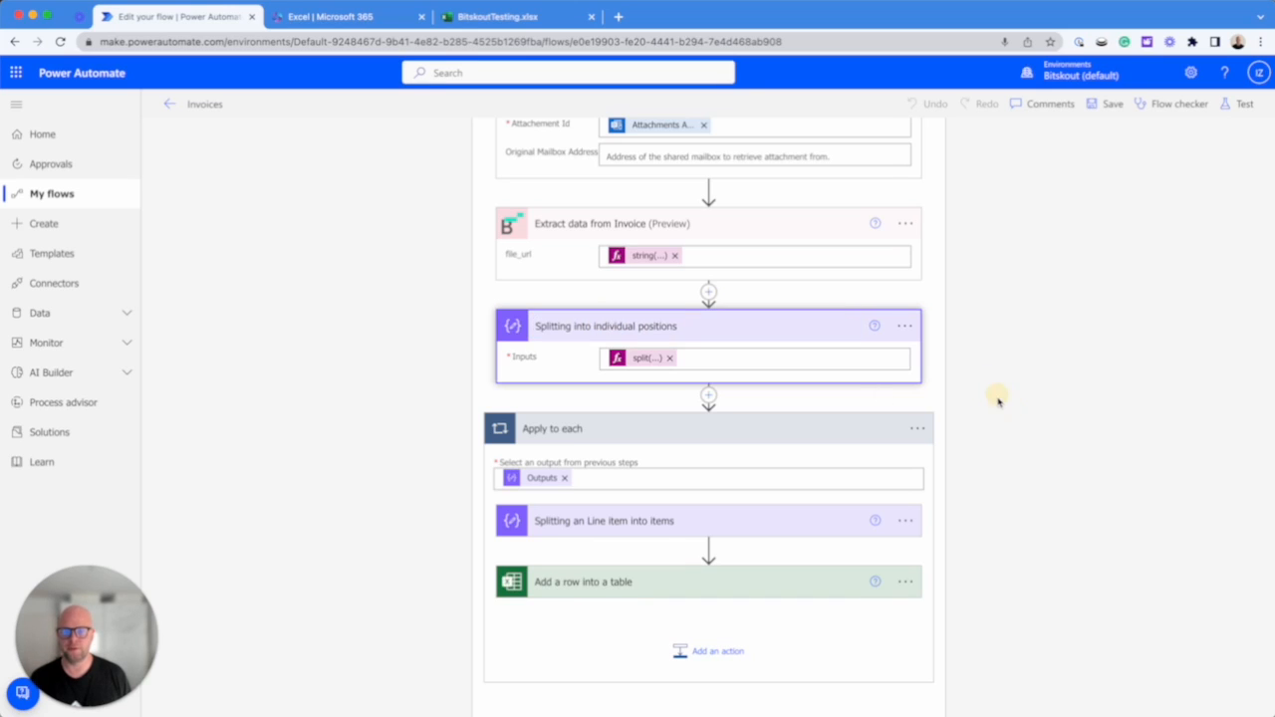
Step: Expand the 'Splitting an Line item into items' step to review its settings
{"action": "scroll", "scroll_direction": "down", "scroll_amount": 3}
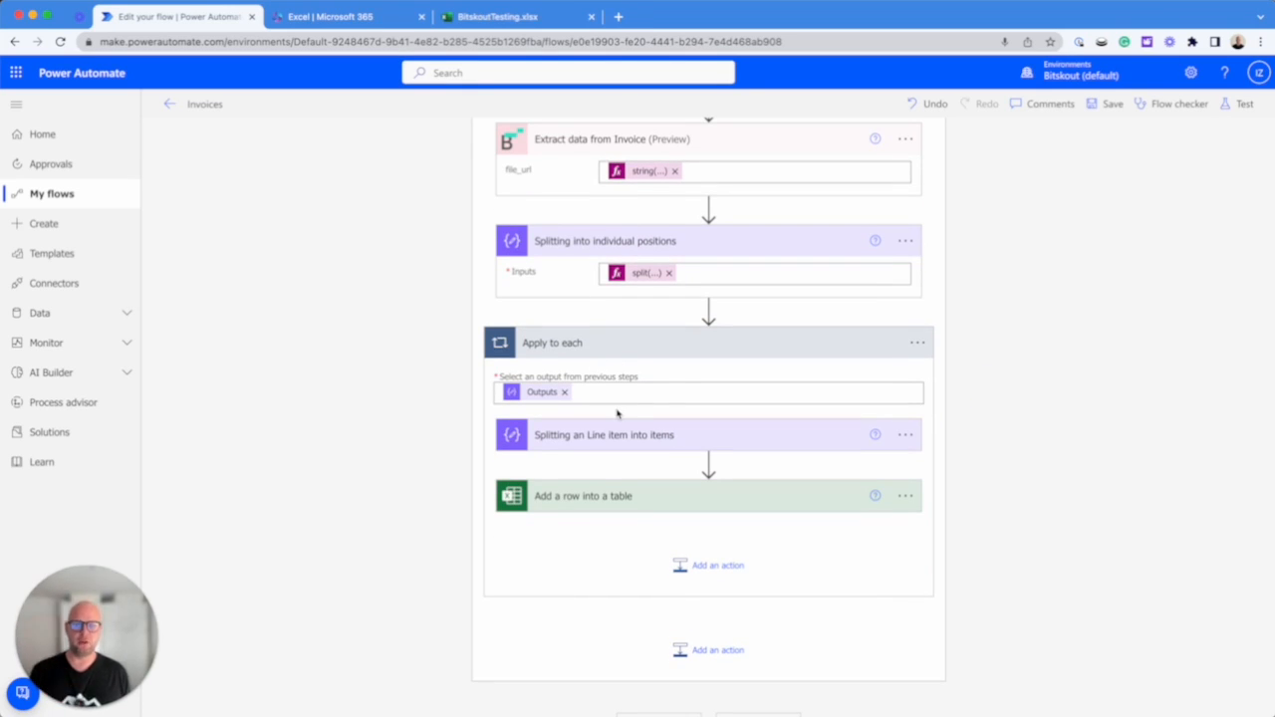
{"action": "left_click", "coordinate": [604, 434]}
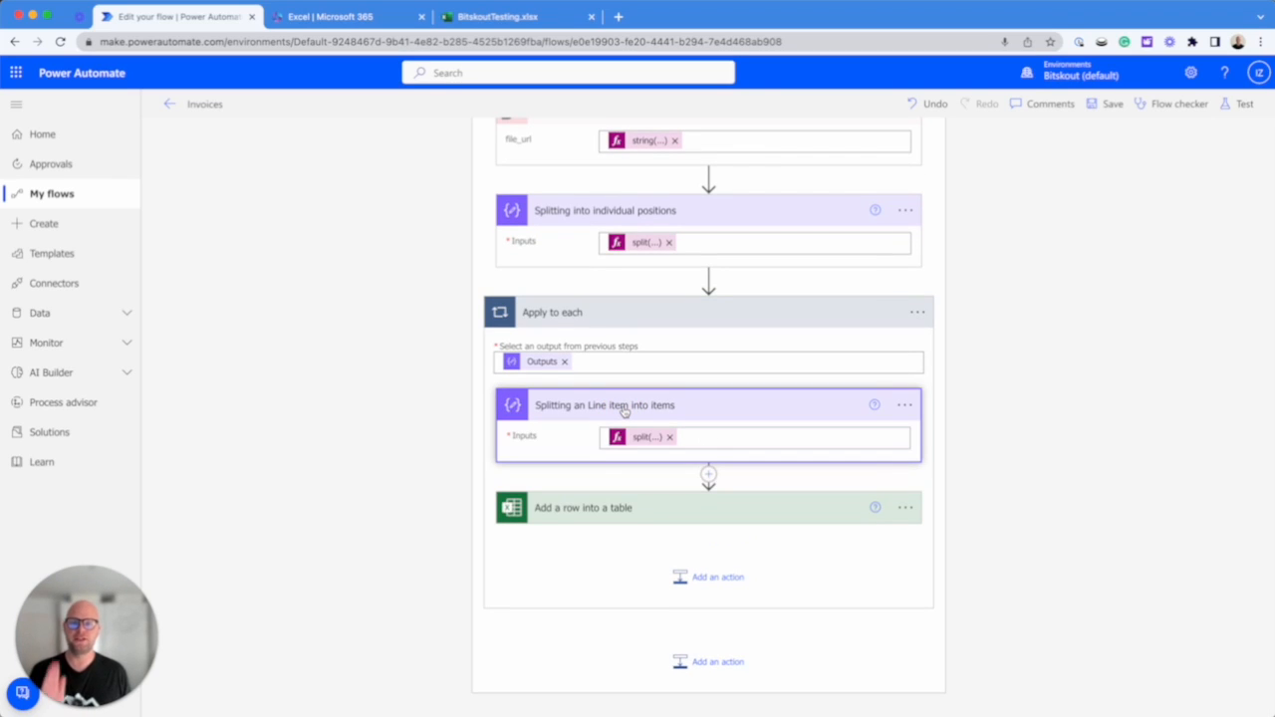
{"action": "mouse_move", "coordinate": [643, 446]}
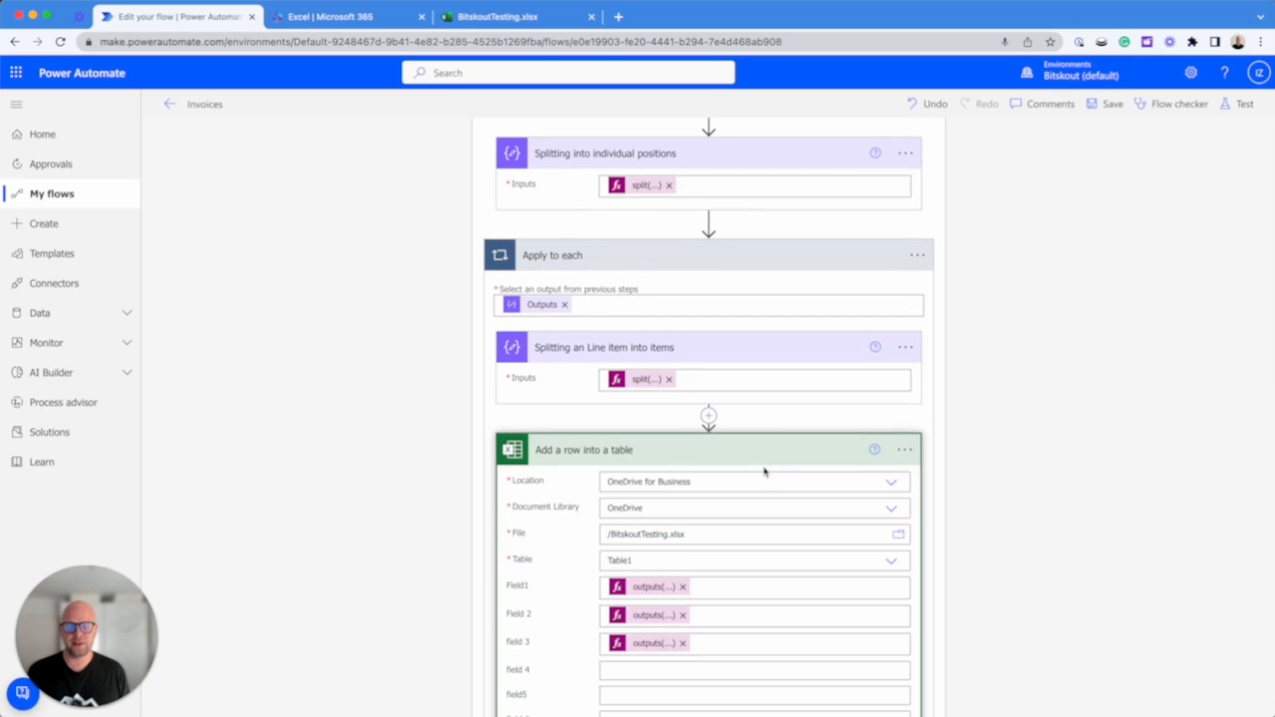
Step: Map Field 4 to an outputs('Splitting_an_Line_item_into_items') index expression
{"action": "scroll", "scroll_direction": "down", "scroll_amount": 3}
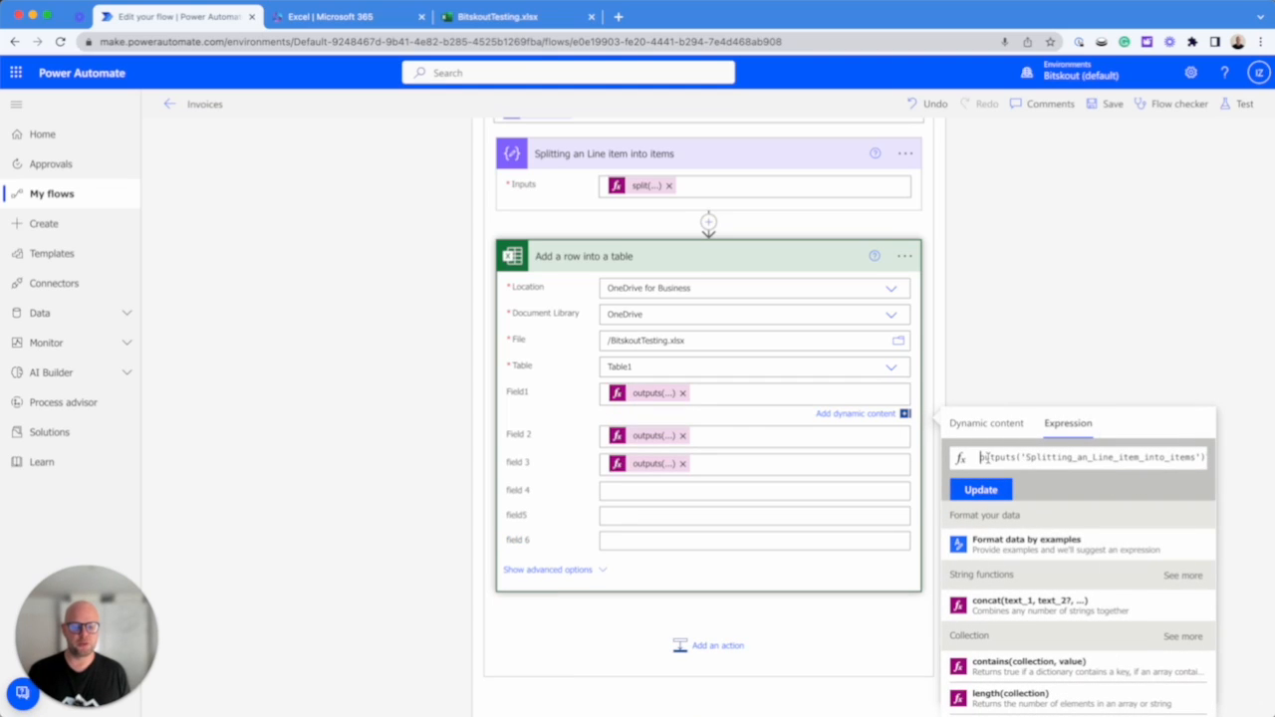
{"action": "left_click", "coordinate": [753, 490]}
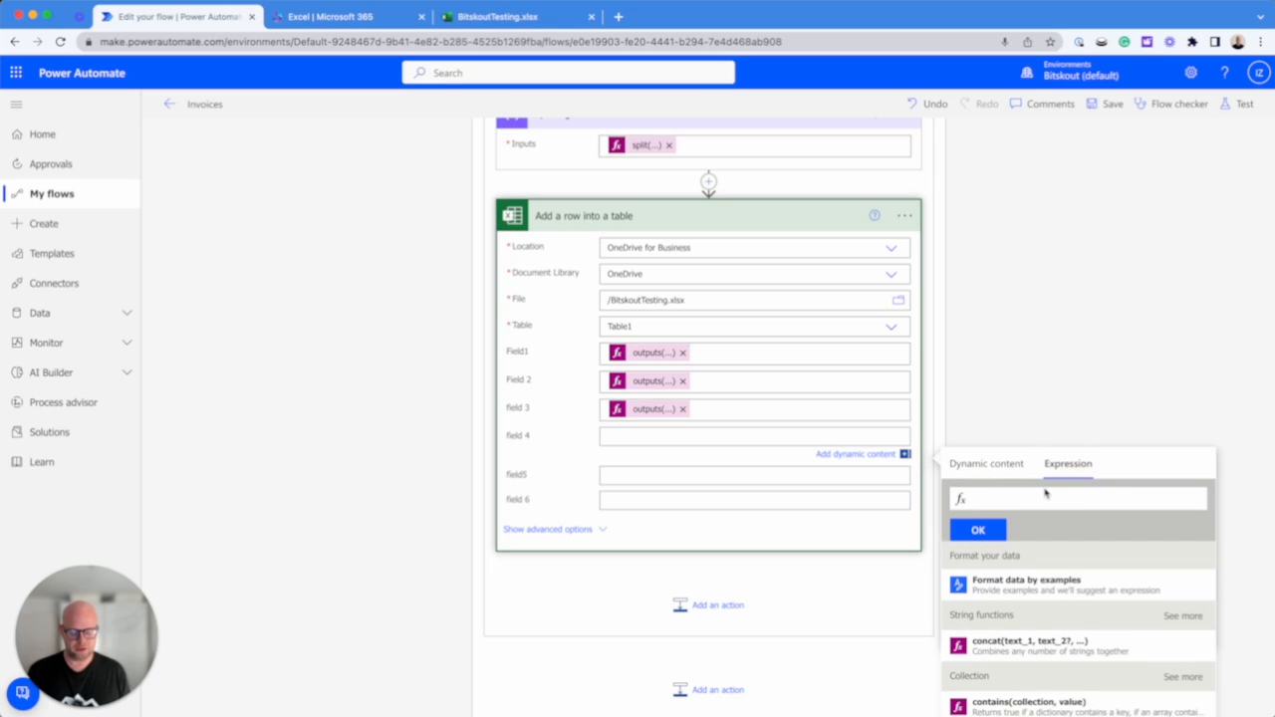
{"action": "type", "text": "?[2"}
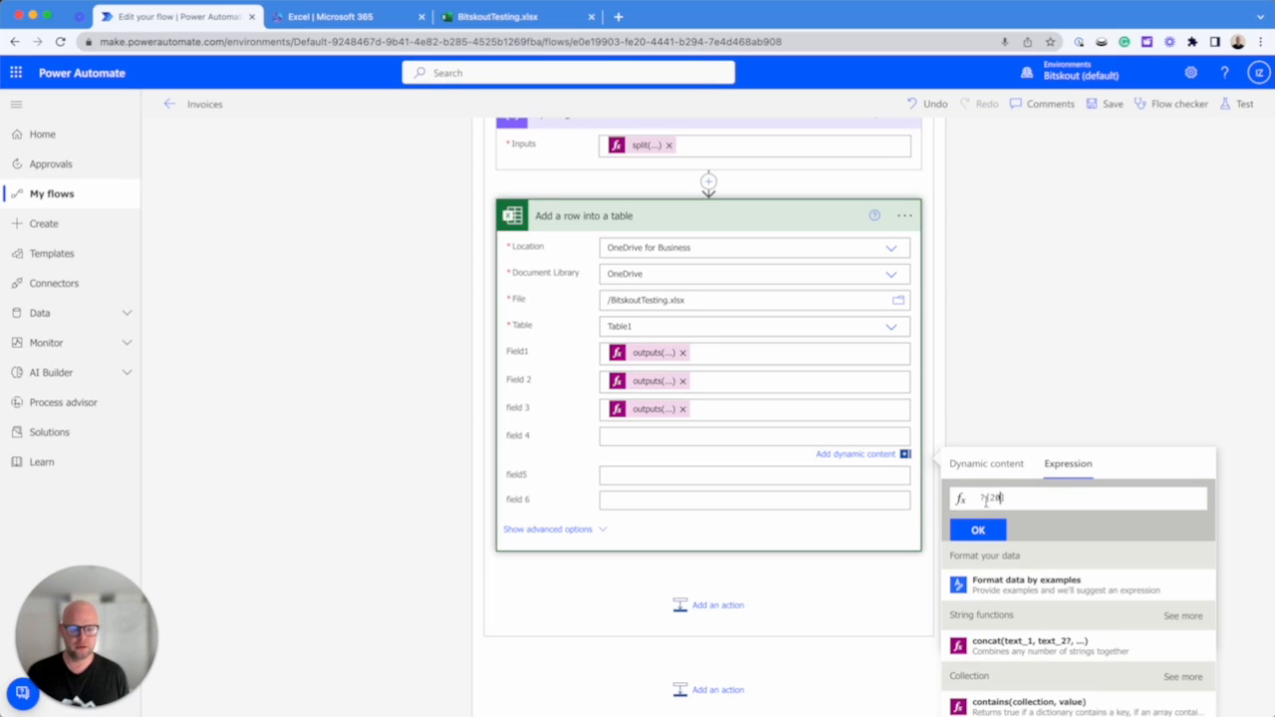
{"action": "left_click", "coordinate": [984, 462]}
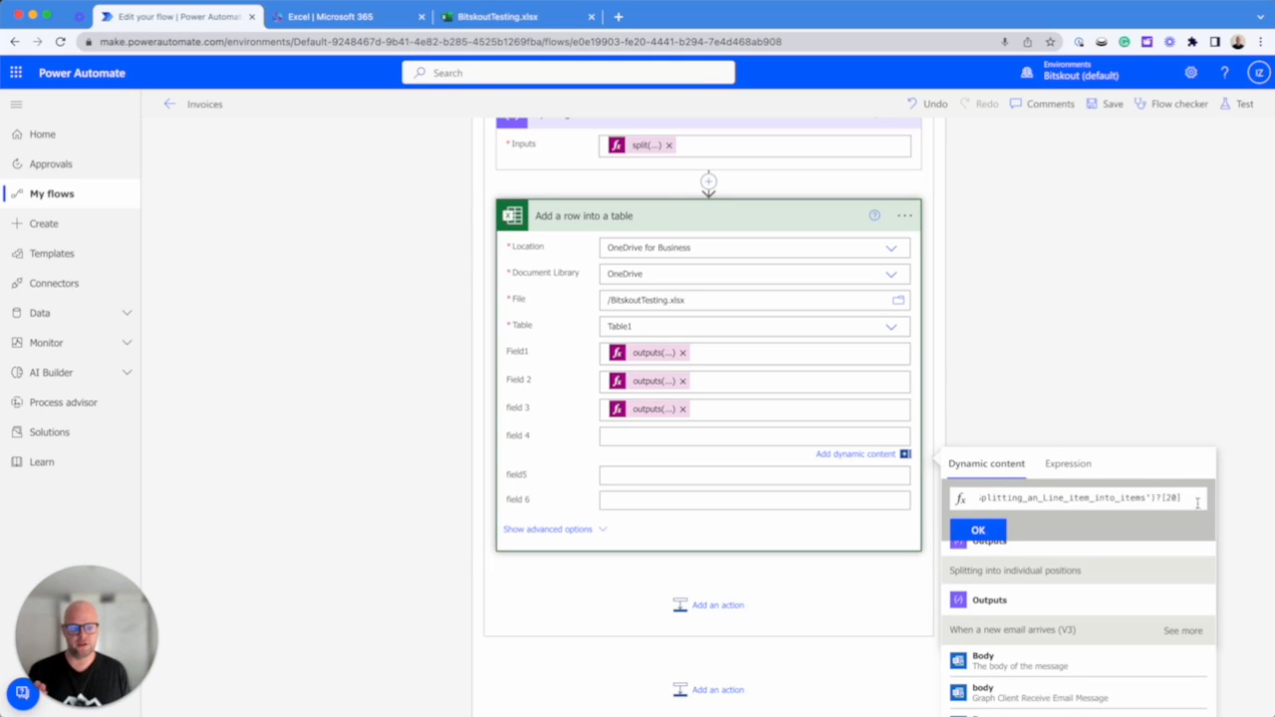
{"action": "left_click", "coordinate": [976, 530]}
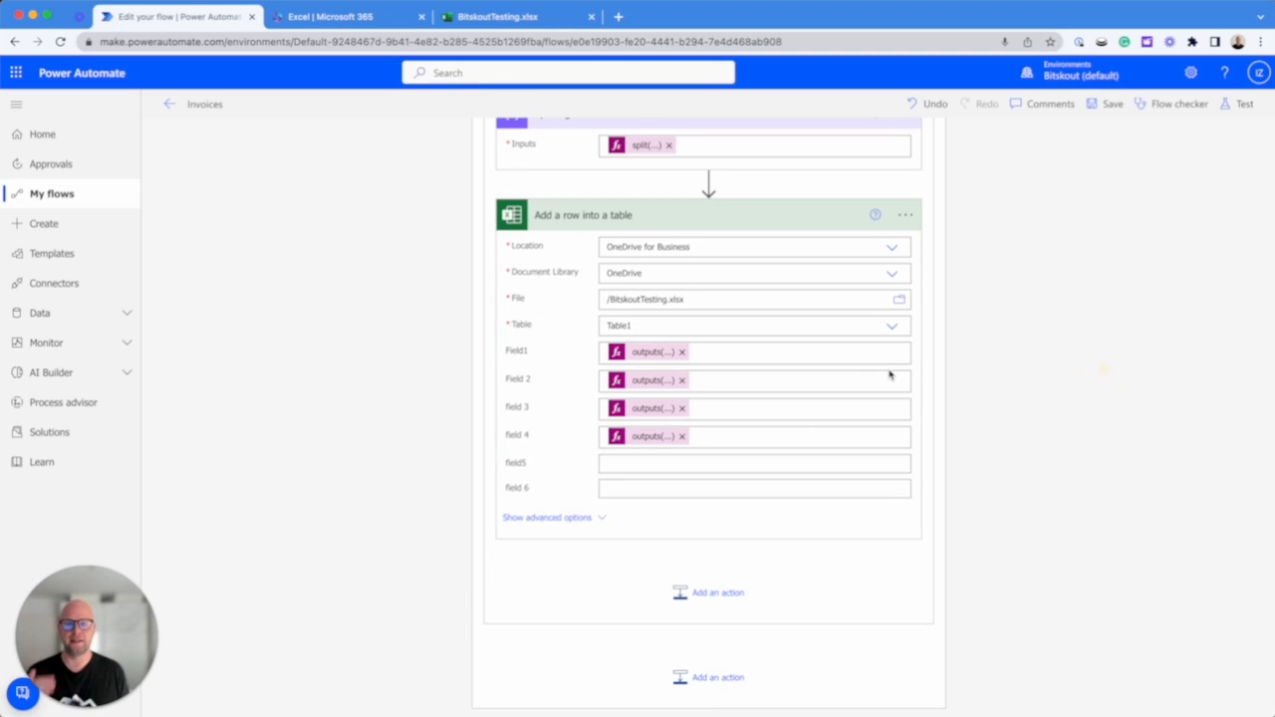
{"action": "scroll", "scroll_direction": "down", "scroll_amount": 3}
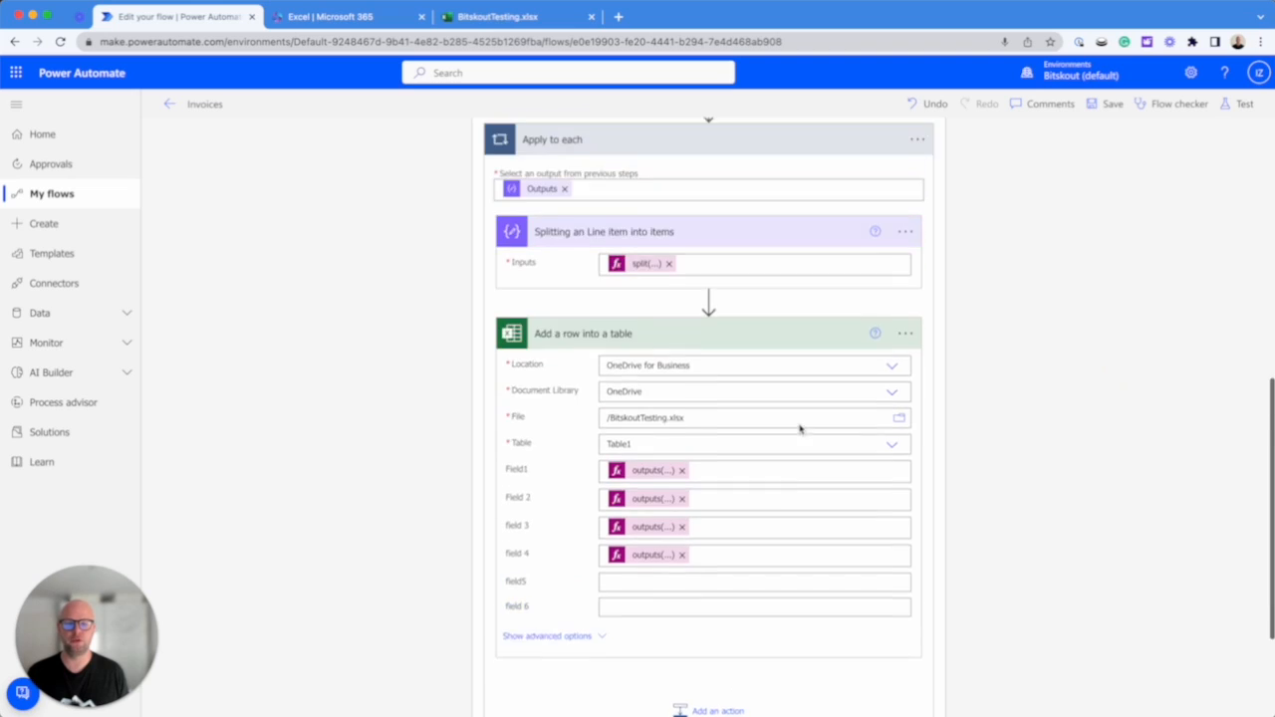
{"action": "scroll", "scroll_direction": "up", "scroll_amount": 3}
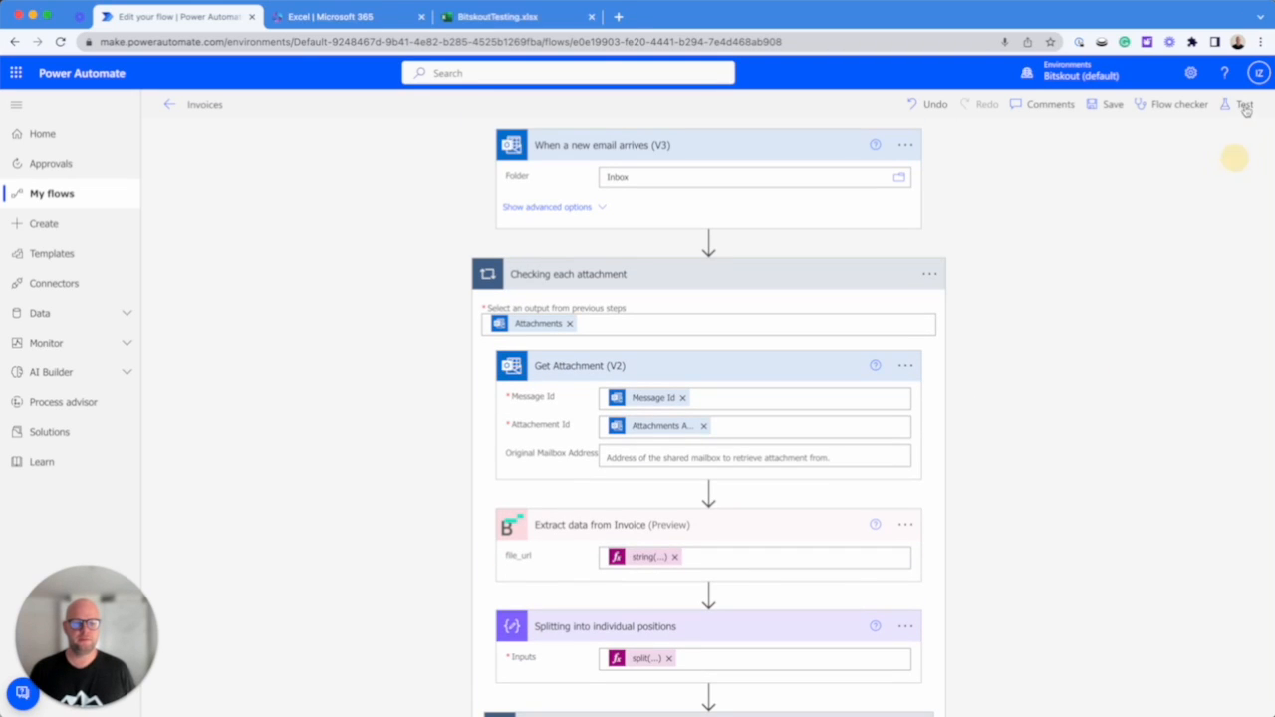
Step: Save & Test the flow using the latest succeeded trigger run, then head toward Excel
{"action": "left_click", "coordinate": [1244, 103]}
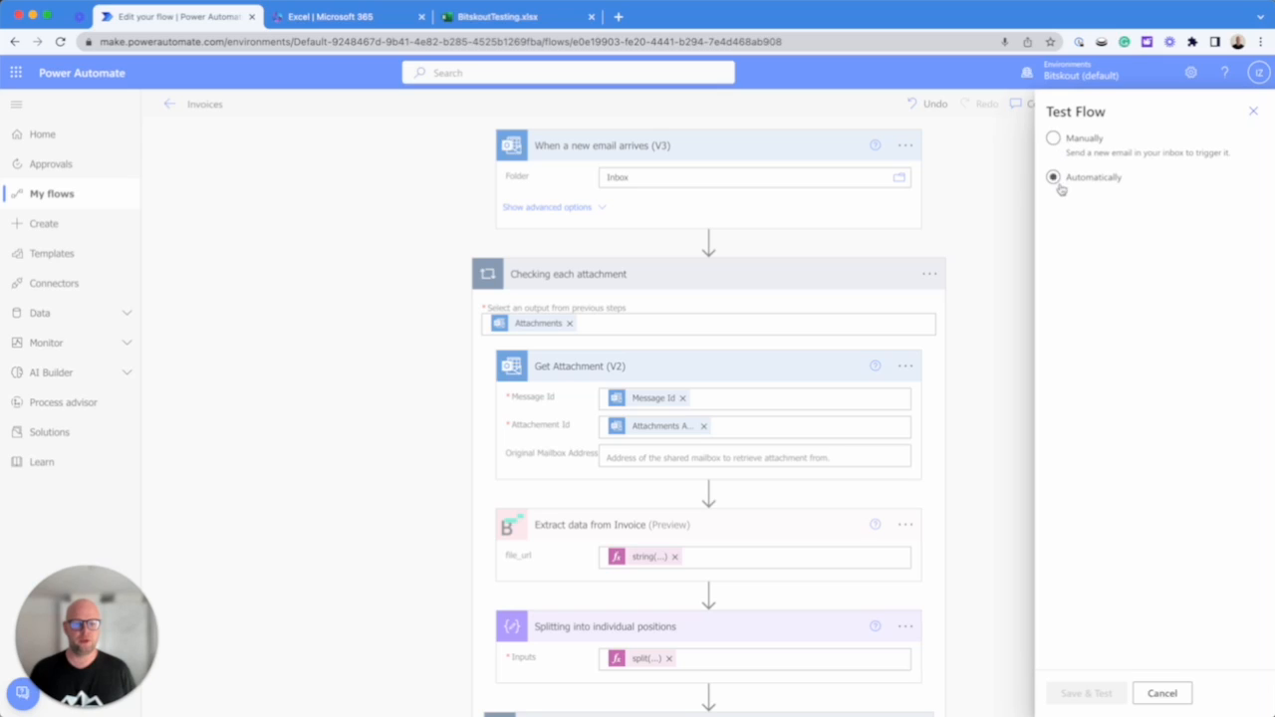
{"action": "left_click", "coordinate": [1052, 176]}
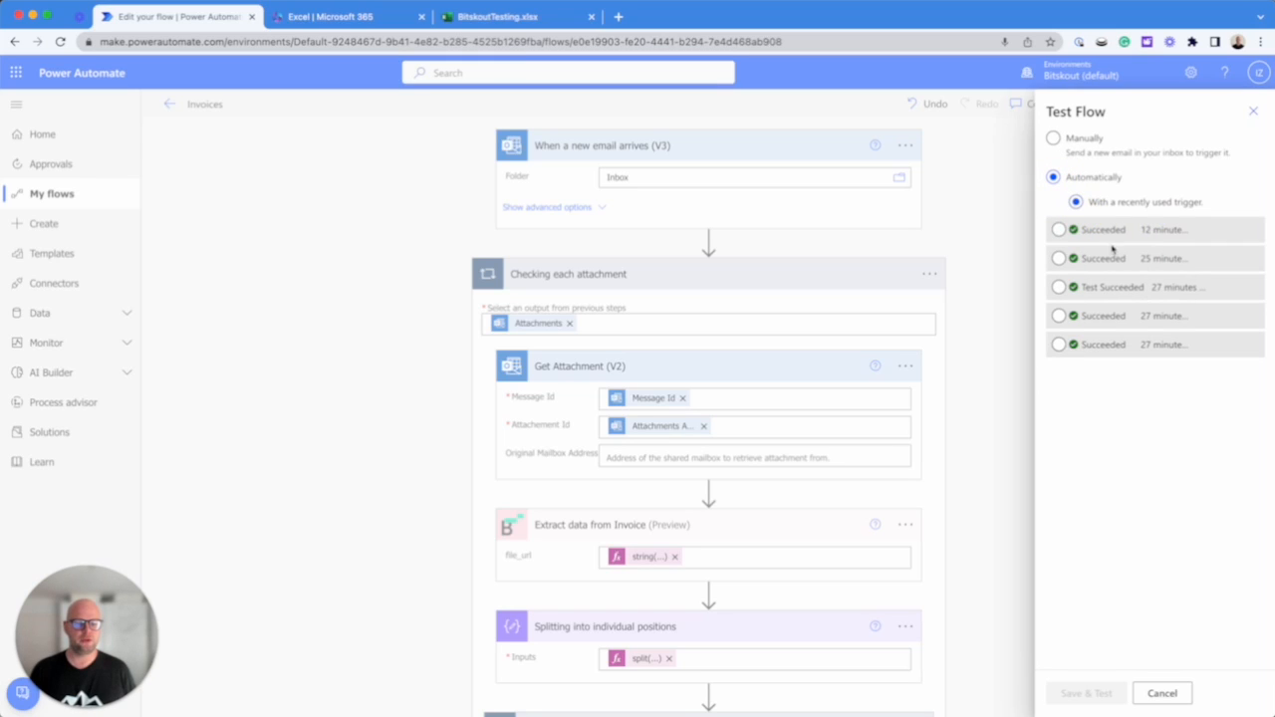
{"action": "left_click", "coordinate": [1058, 229]}
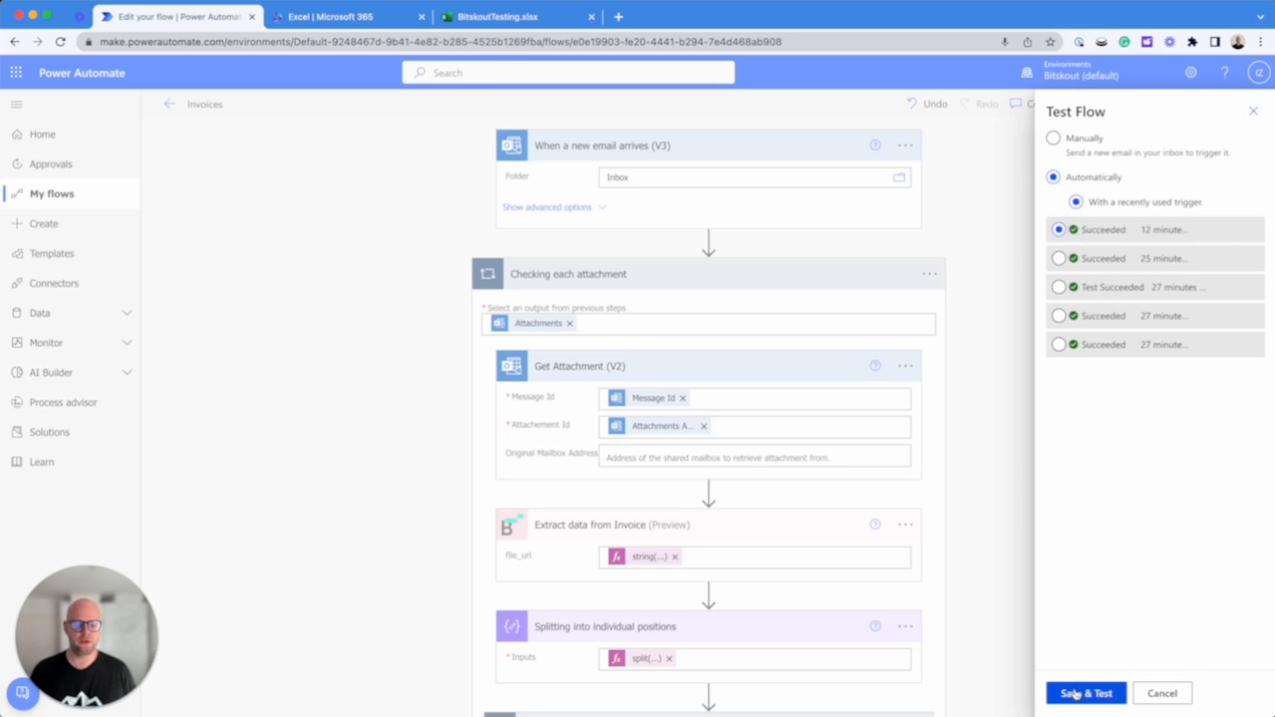
{"action": "left_click", "coordinate": [1084, 694]}
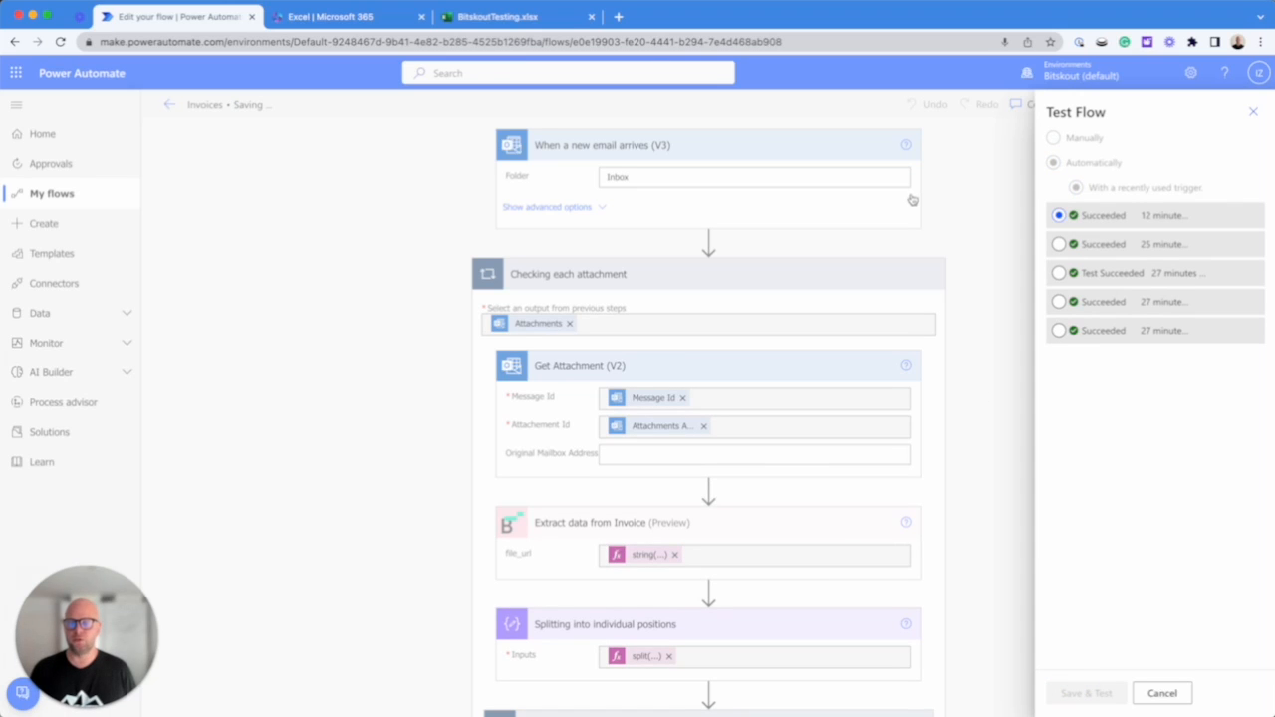
{"action": "left_click", "coordinate": [343, 16]}
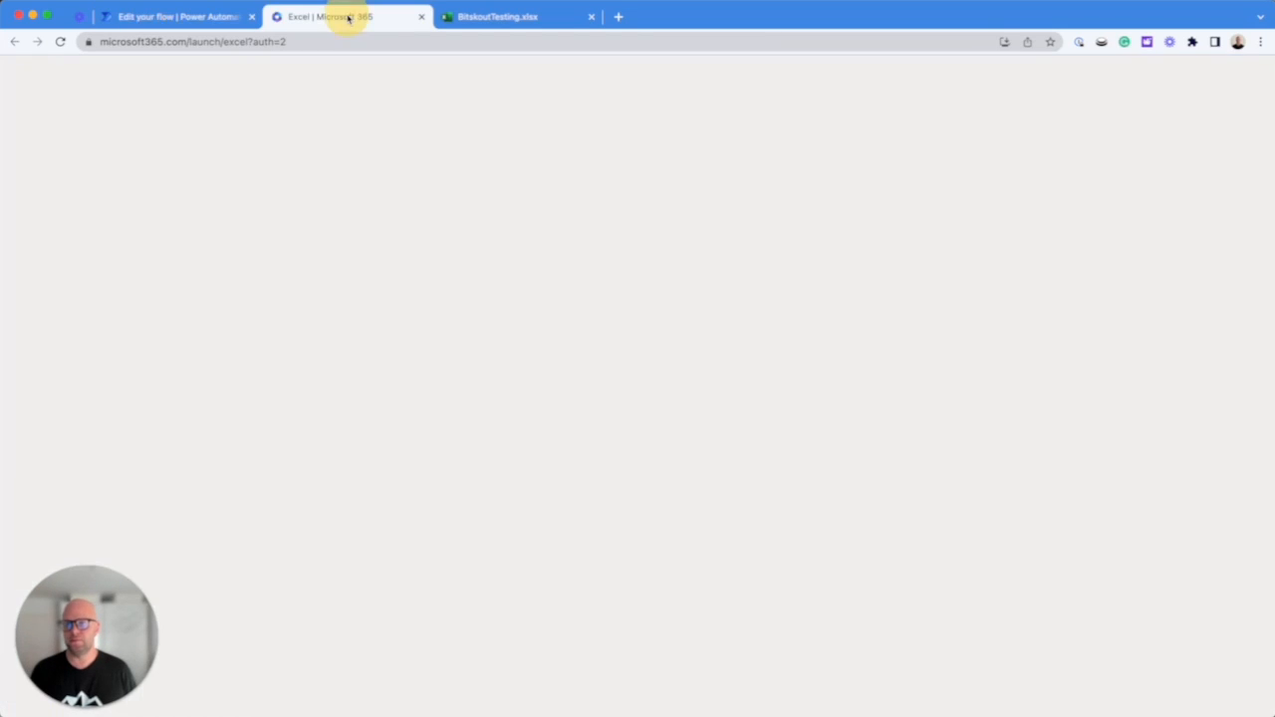
Step: Watch BitskoutTesting.xlsx fill with line-item rows during the run, then return to the run results
{"action": "left_click", "coordinate": [518, 16]}
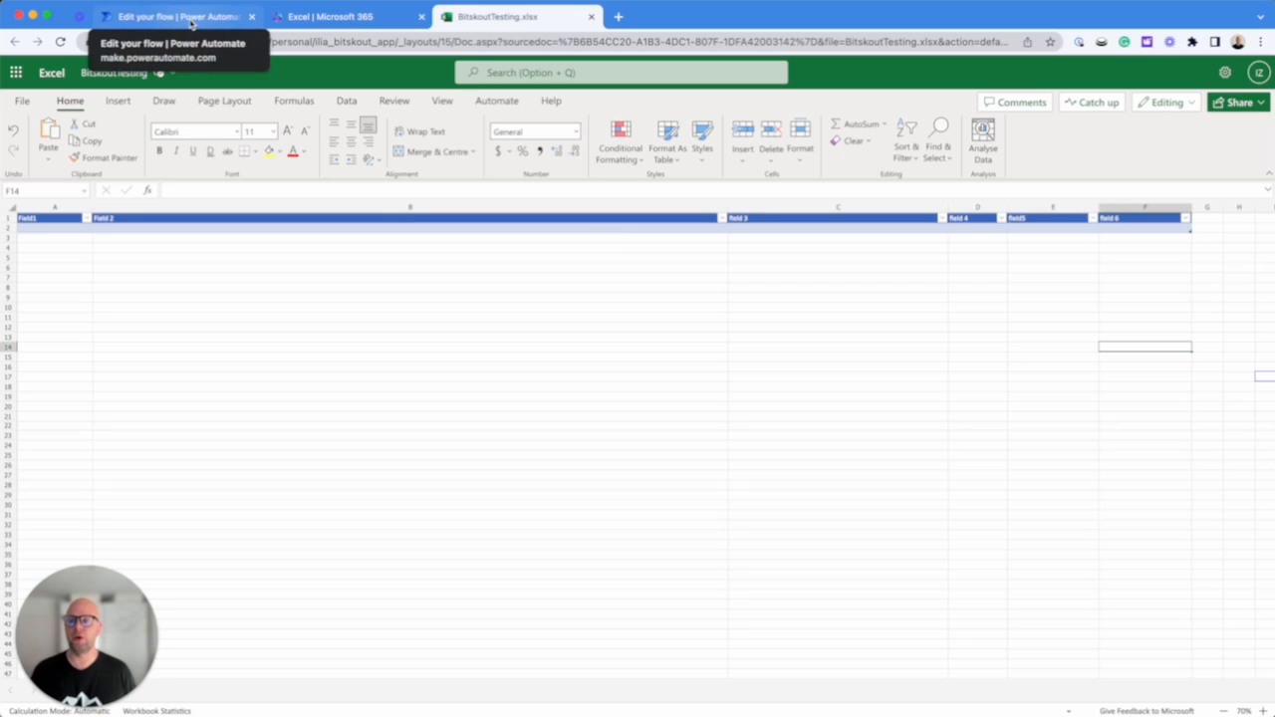
{"action": "left_click", "coordinate": [176, 16]}
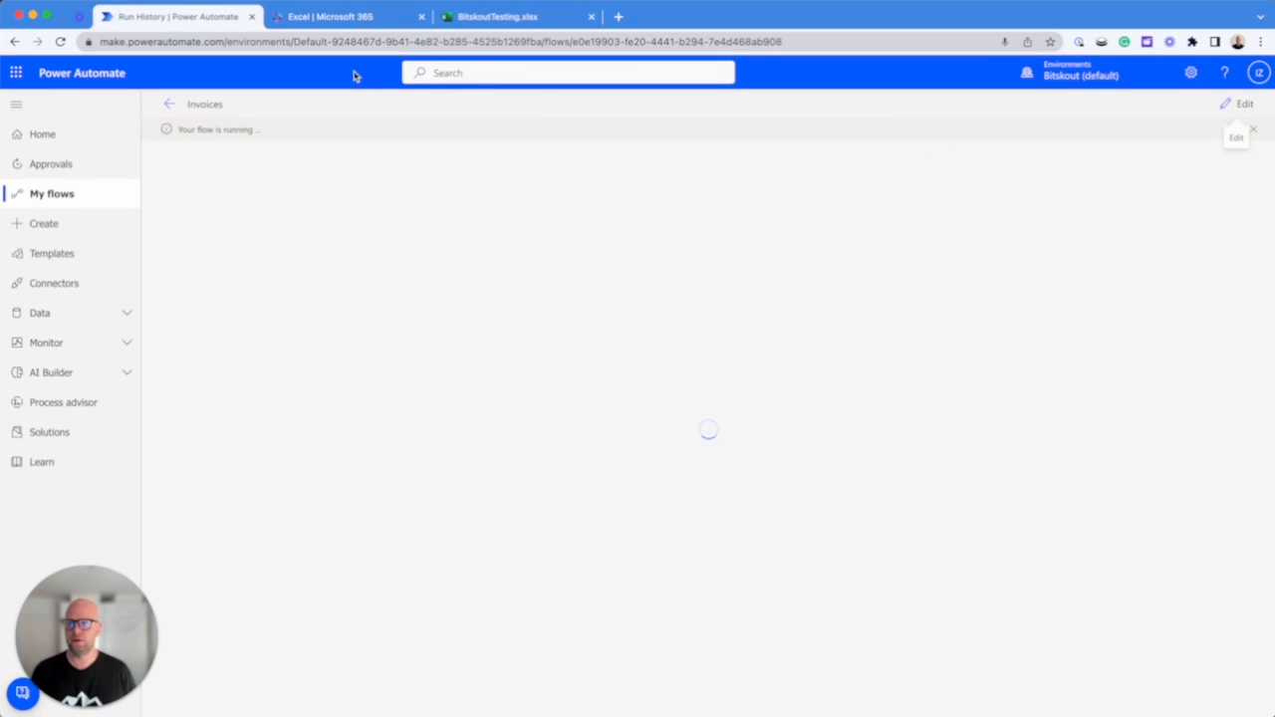
{"action": "left_click", "coordinate": [494, 16]}
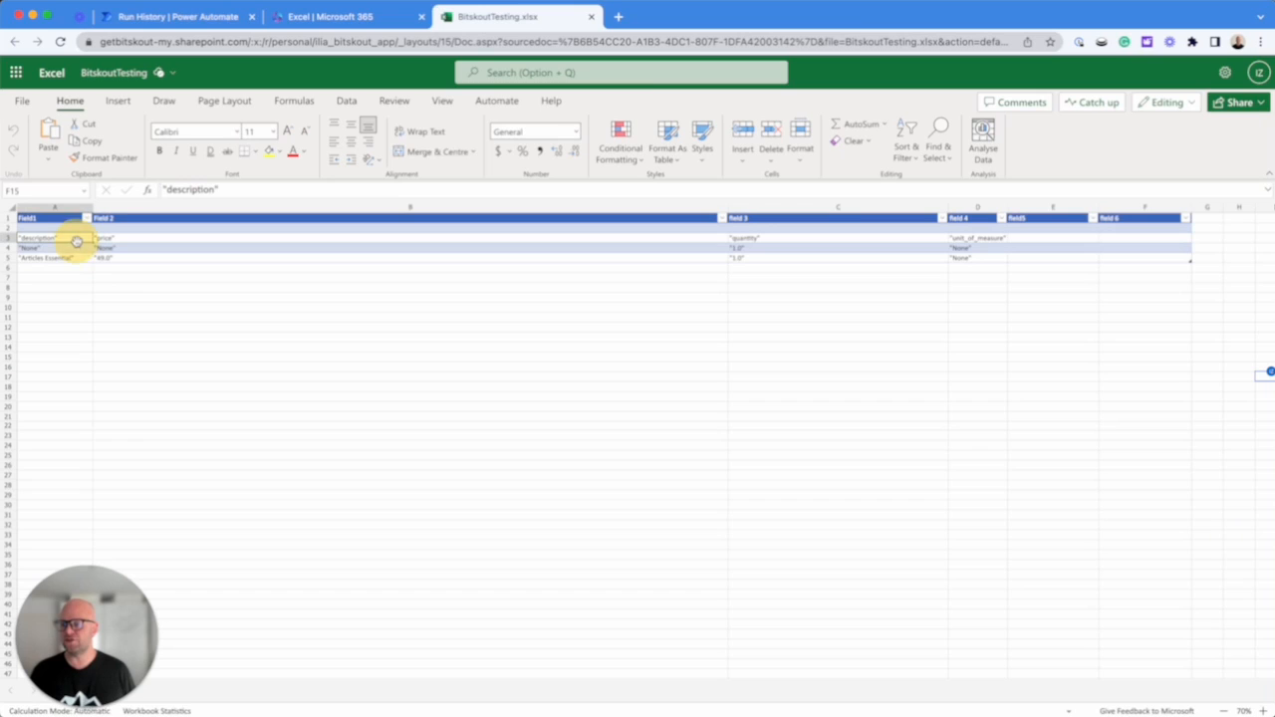
{"action": "left_click", "coordinate": [109, 239]}
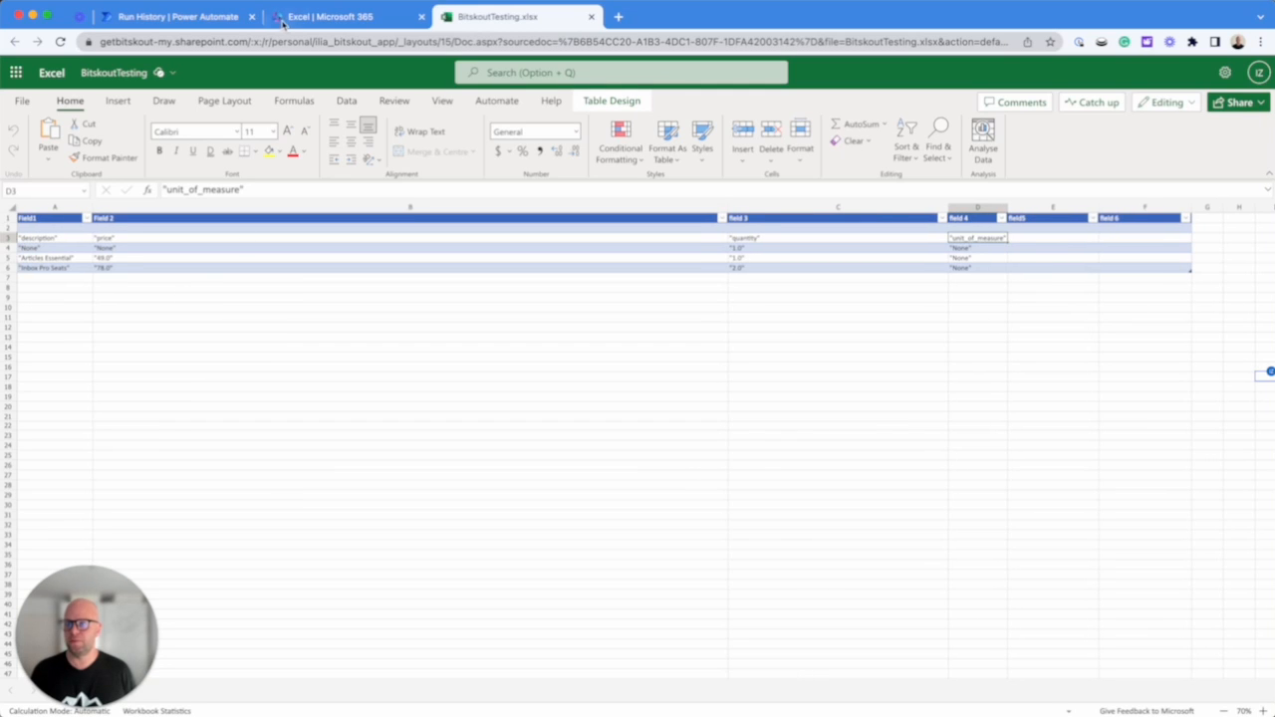
{"action": "left_click", "coordinate": [328, 16]}
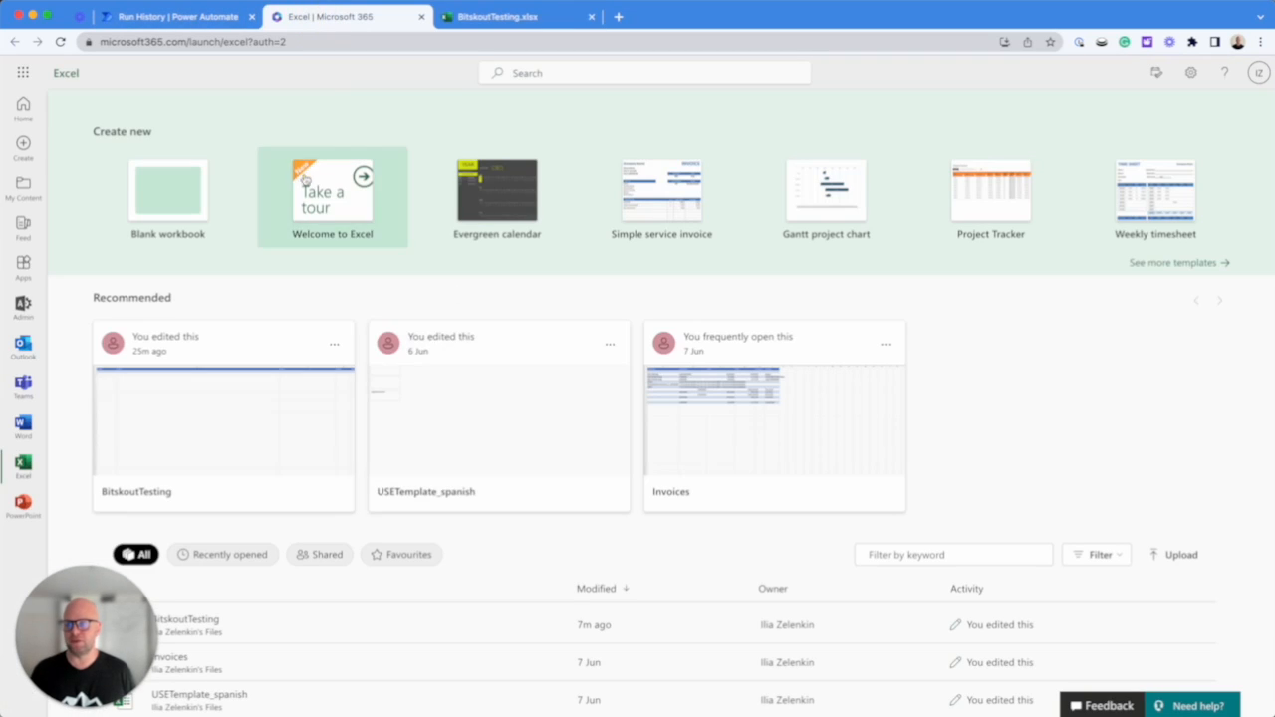
{"action": "left_click", "coordinate": [164, 16]}
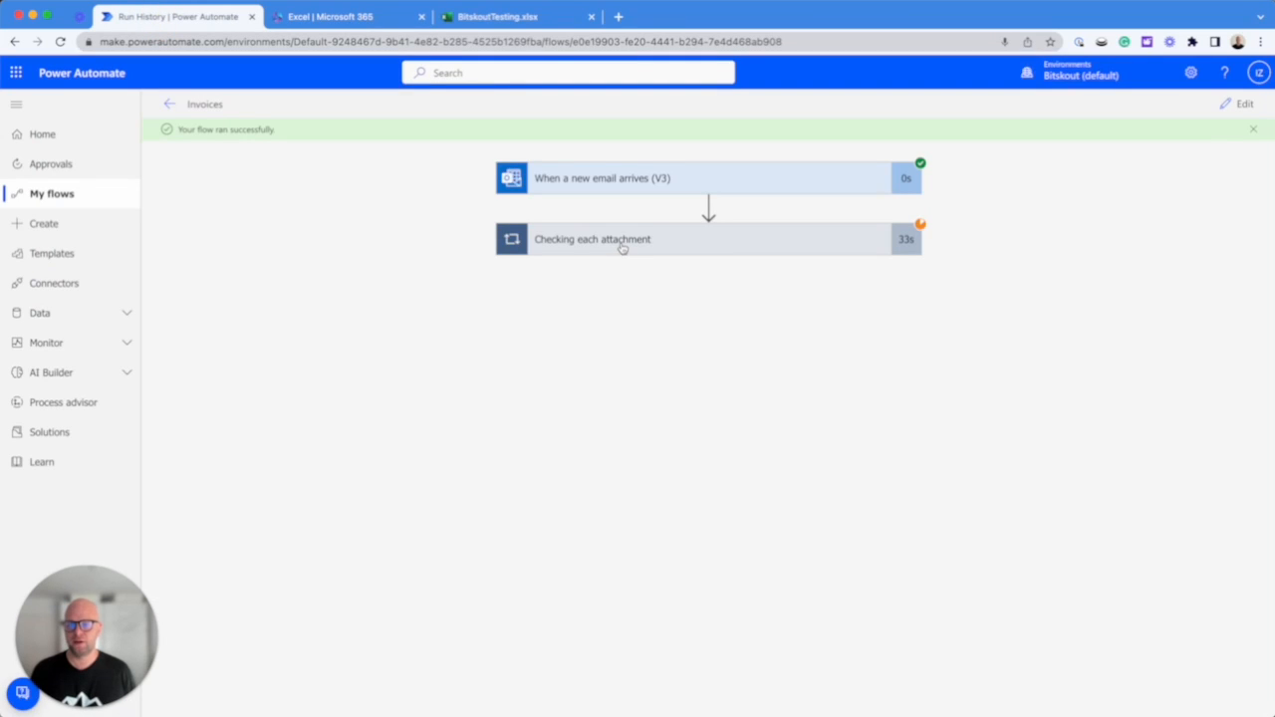
Step: Review the run's attachment loop and reopen the Invoices flow in Edit mode
{"action": "left_click", "coordinate": [591, 239]}
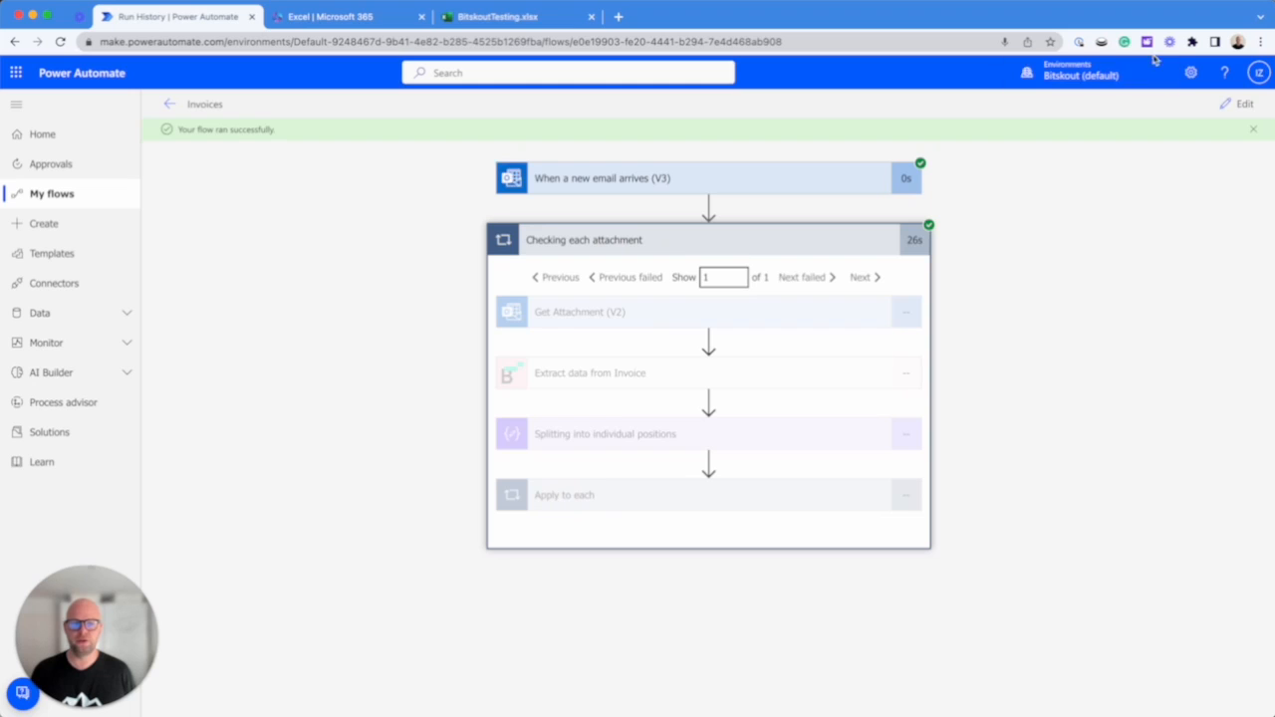
{"action": "left_click", "coordinate": [1239, 103]}
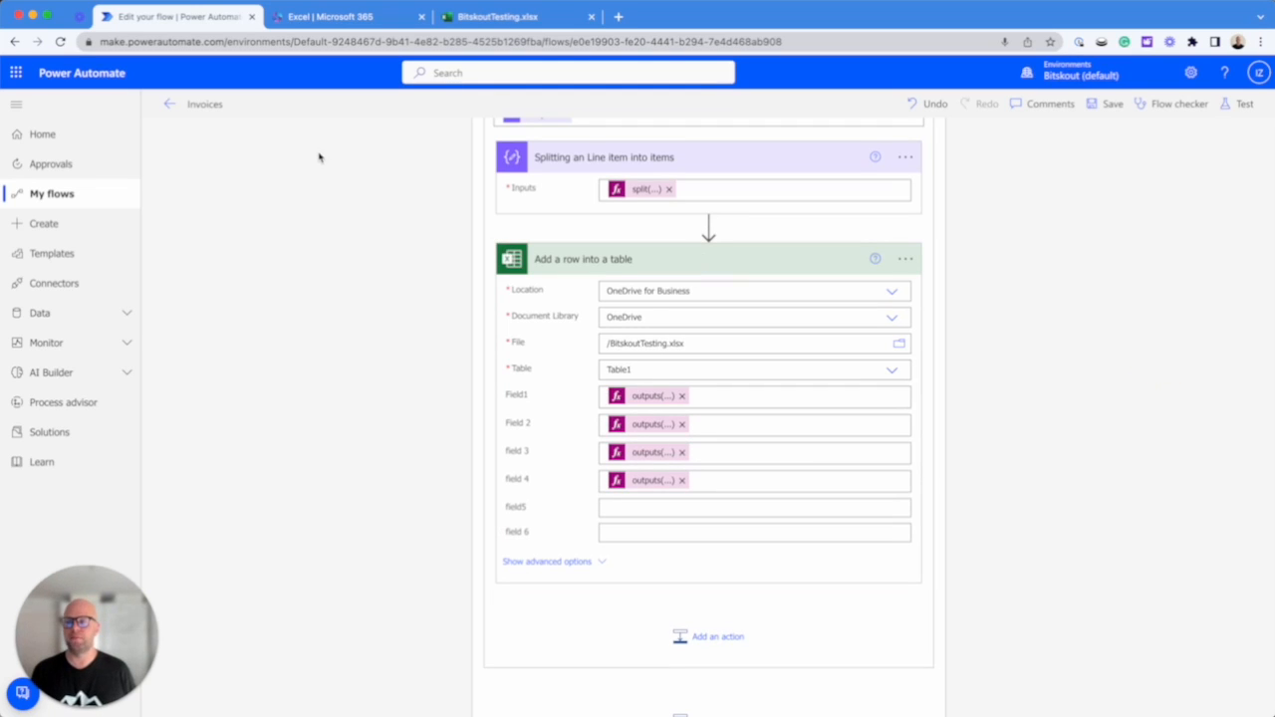
Step: Check the BitskoutTesting workbook's table for the newly added line-item rows
{"action": "left_click", "coordinate": [518, 16]}
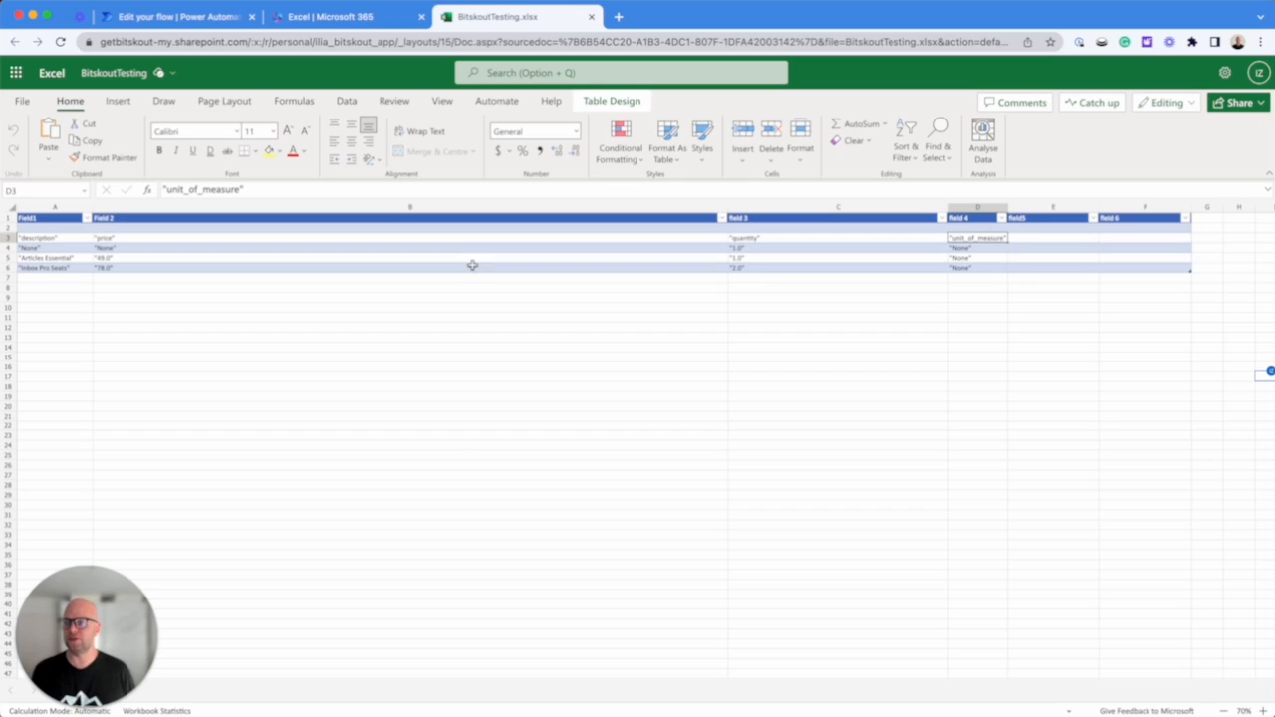
{"action": "mouse_move", "coordinate": [558, 297]}
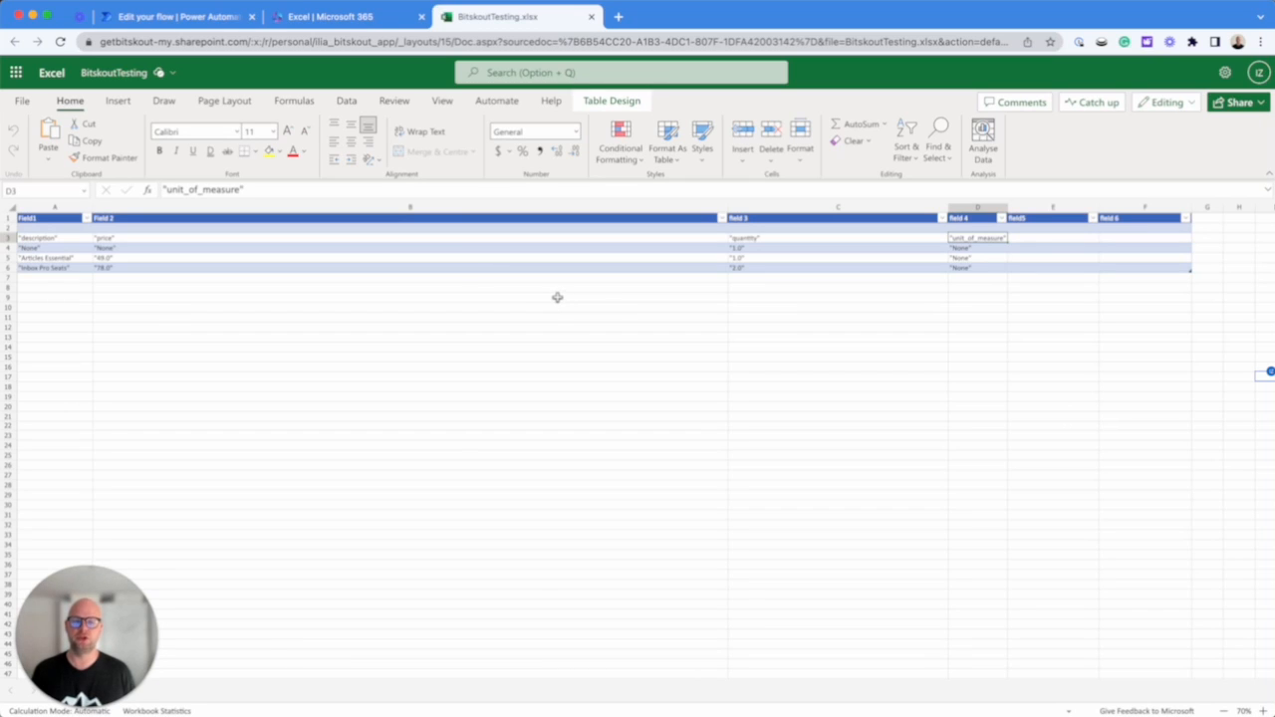
{"action": "mouse_move", "coordinate": [548, 295]}
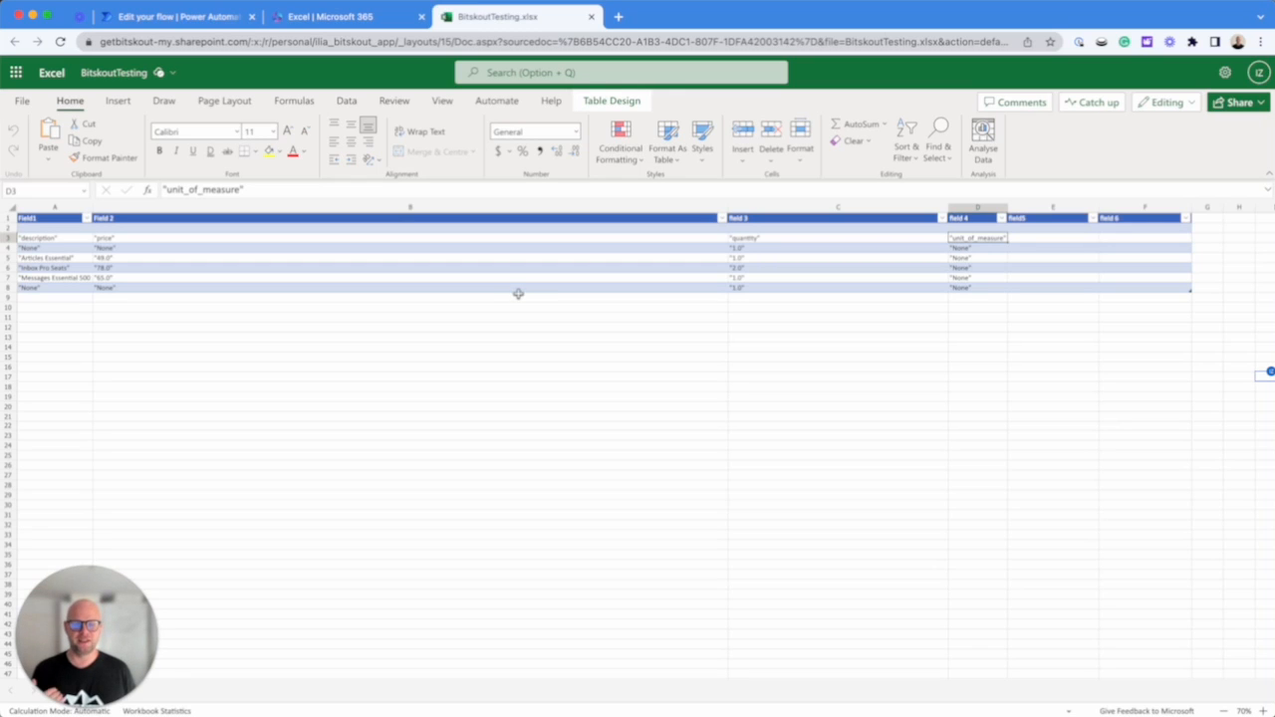
{"action": "mouse_move", "coordinate": [494, 289]}
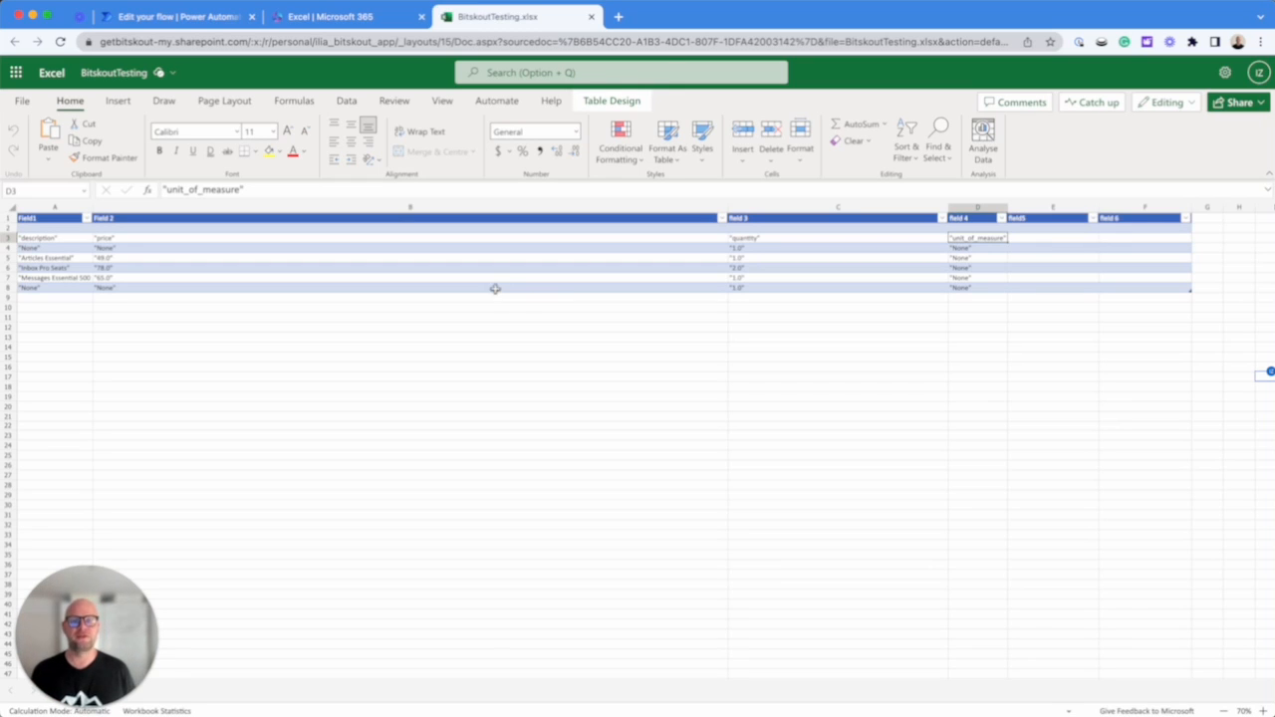